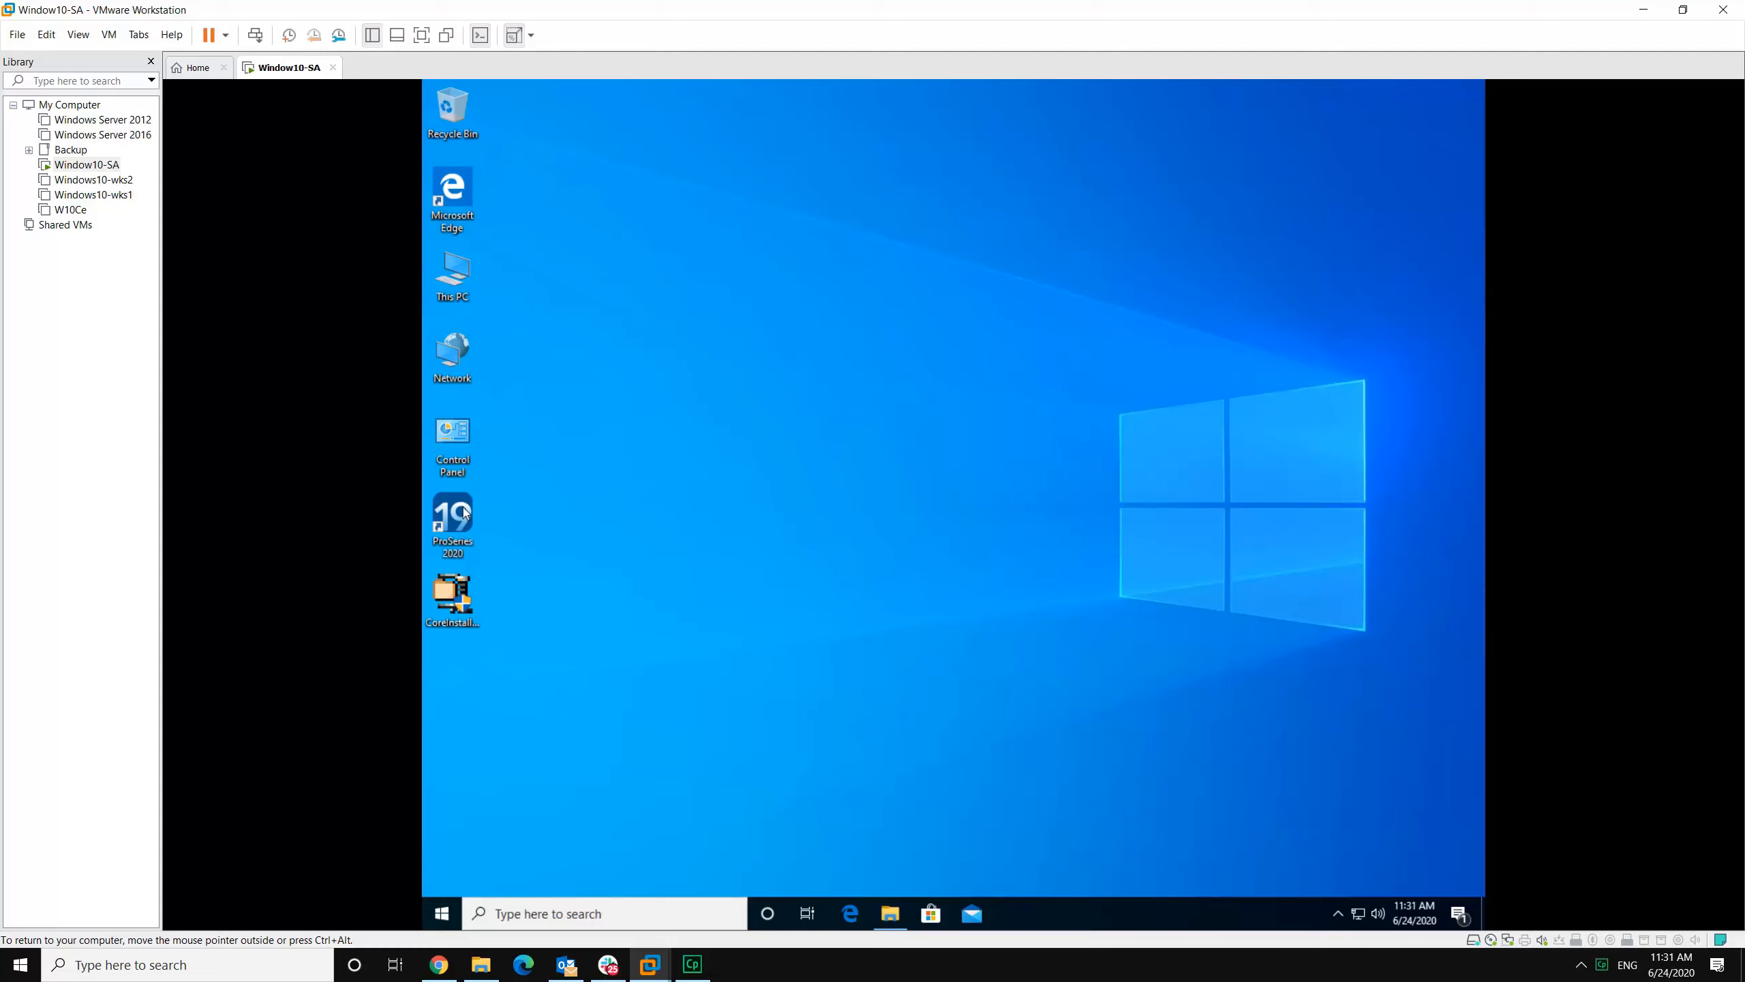
Step: Delete the old ProSeries 2020 shortcut via its desktop context menu
right_click(451, 518)
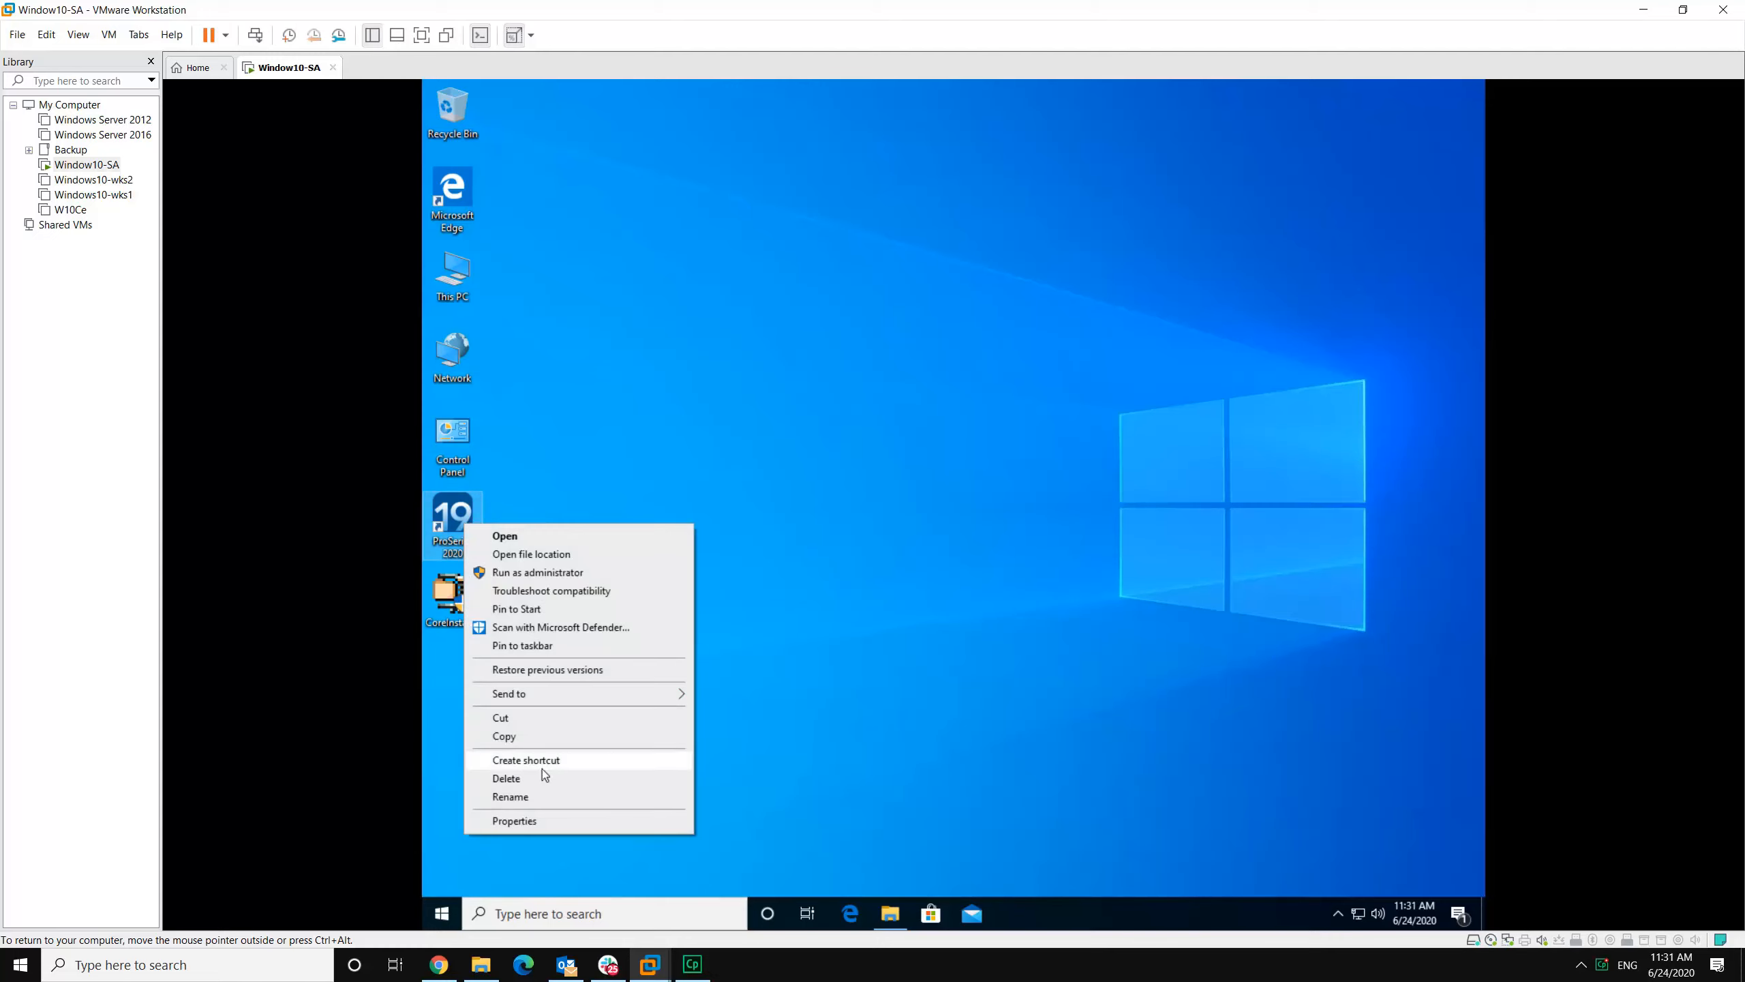
left_click(506, 777)
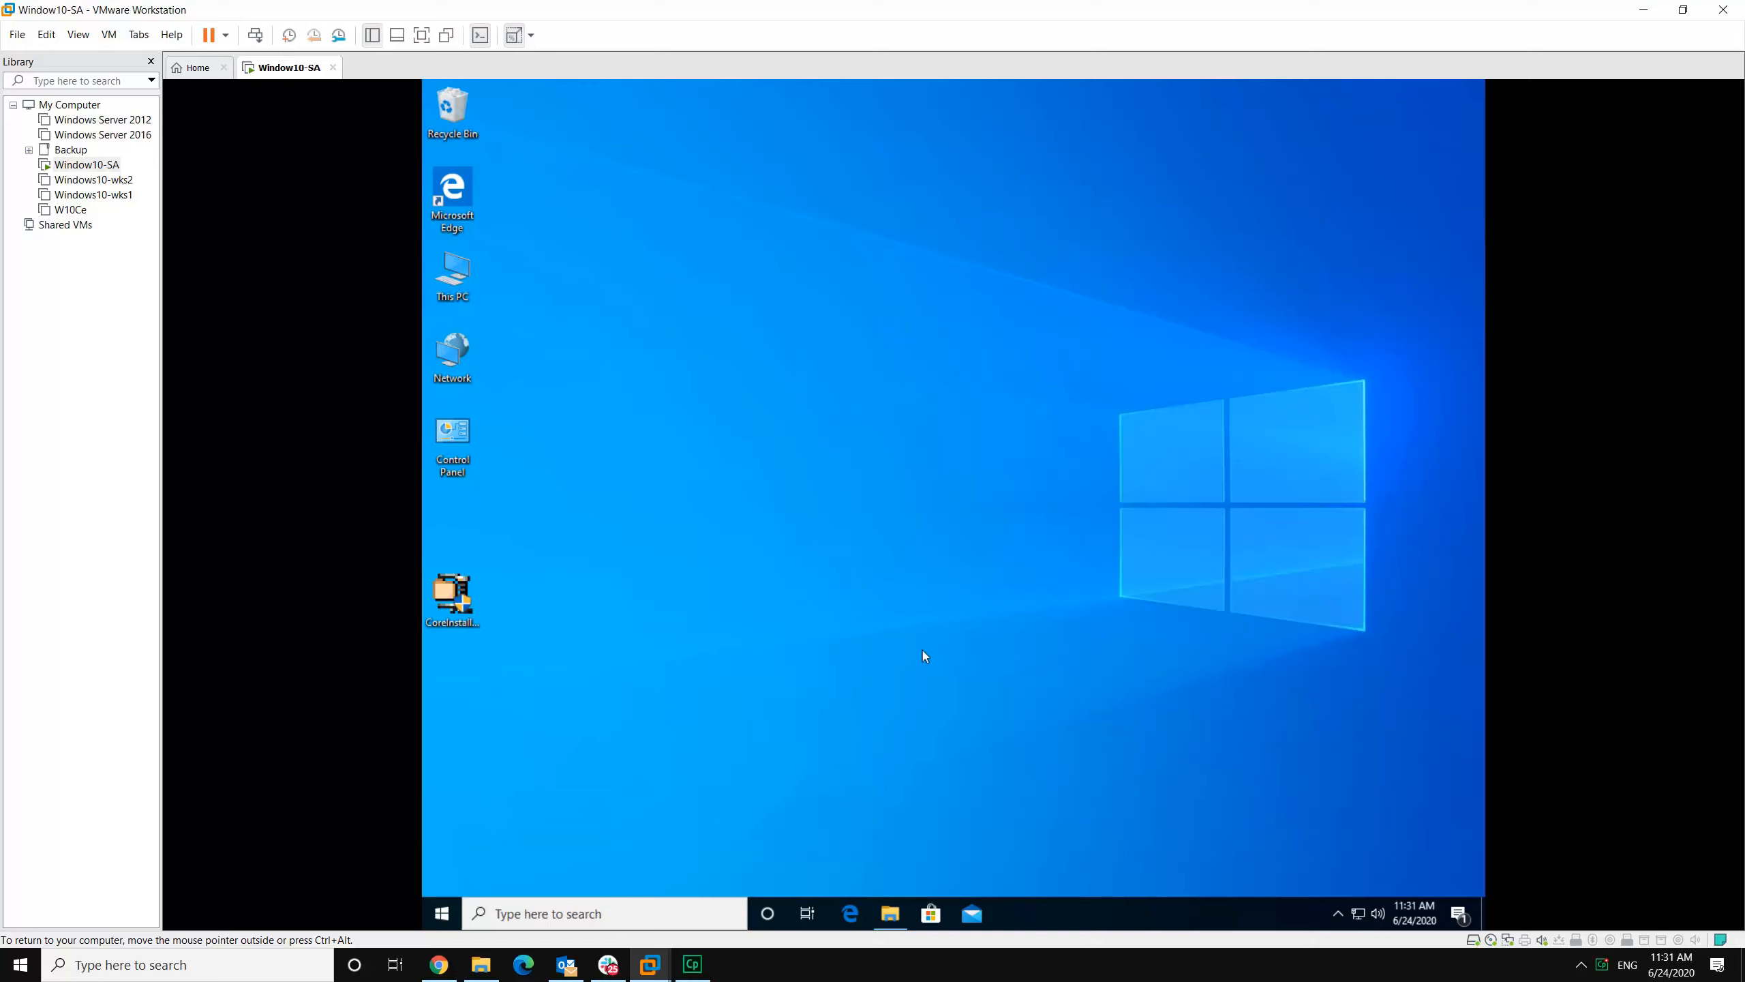
mouse_move(842, 312)
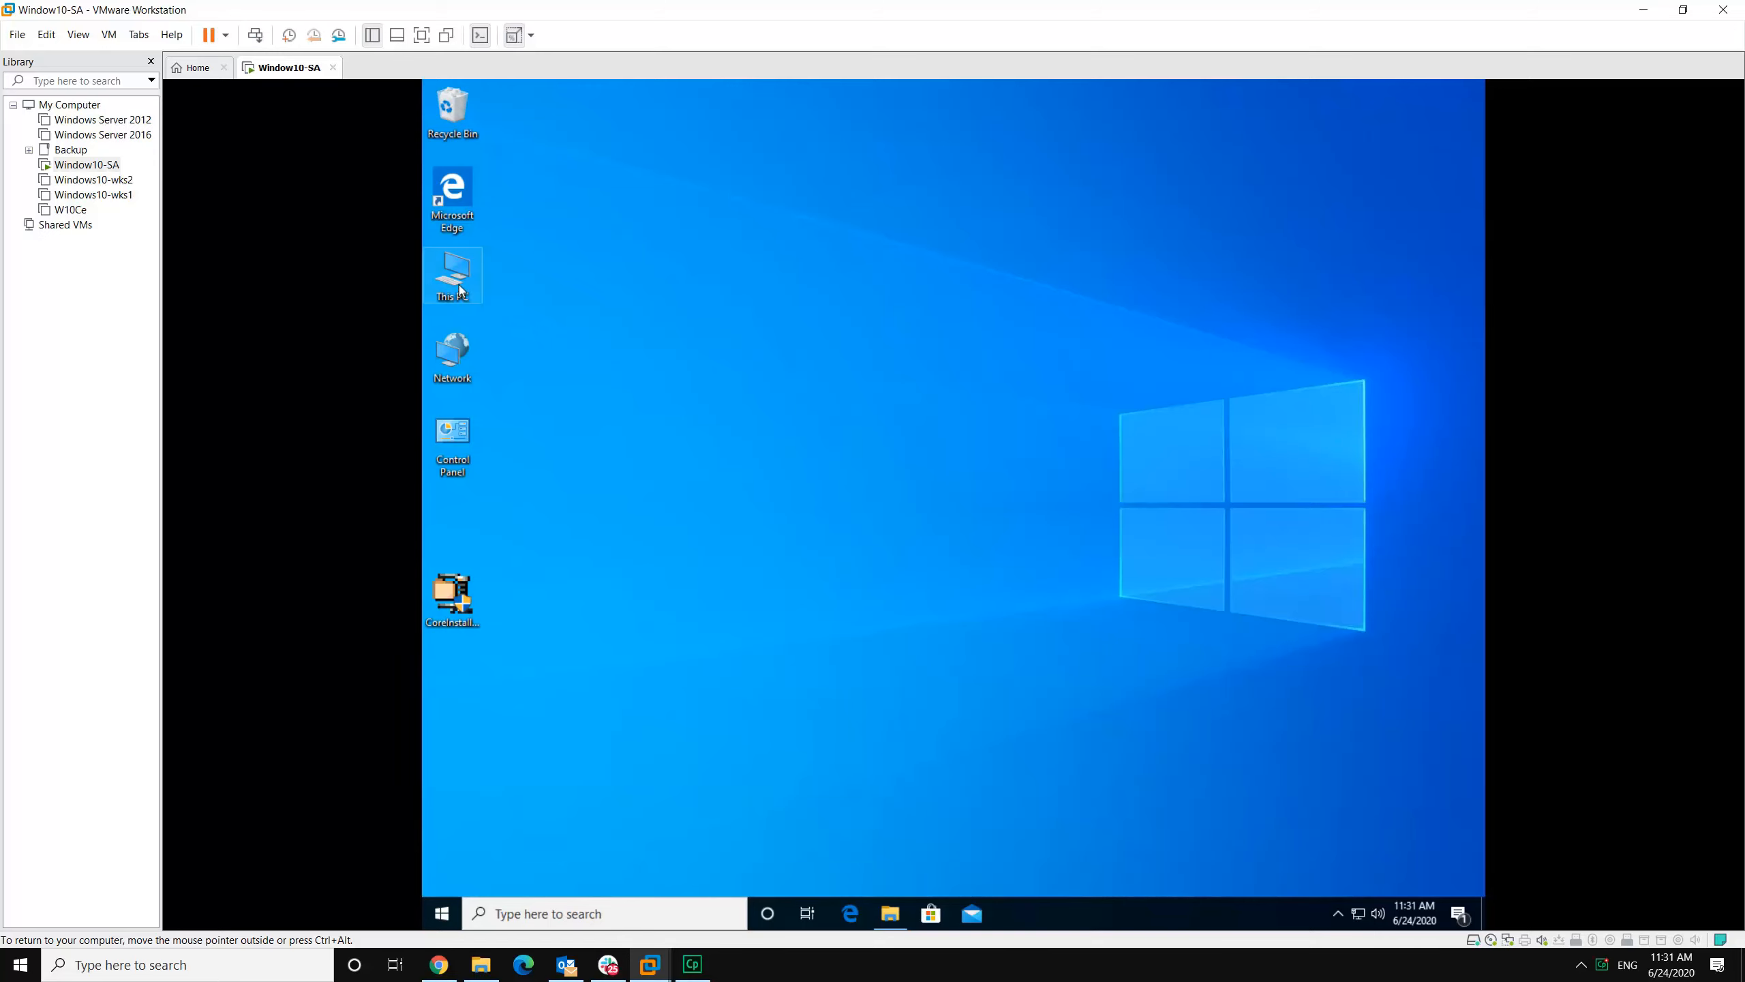
mouse_move(889, 913)
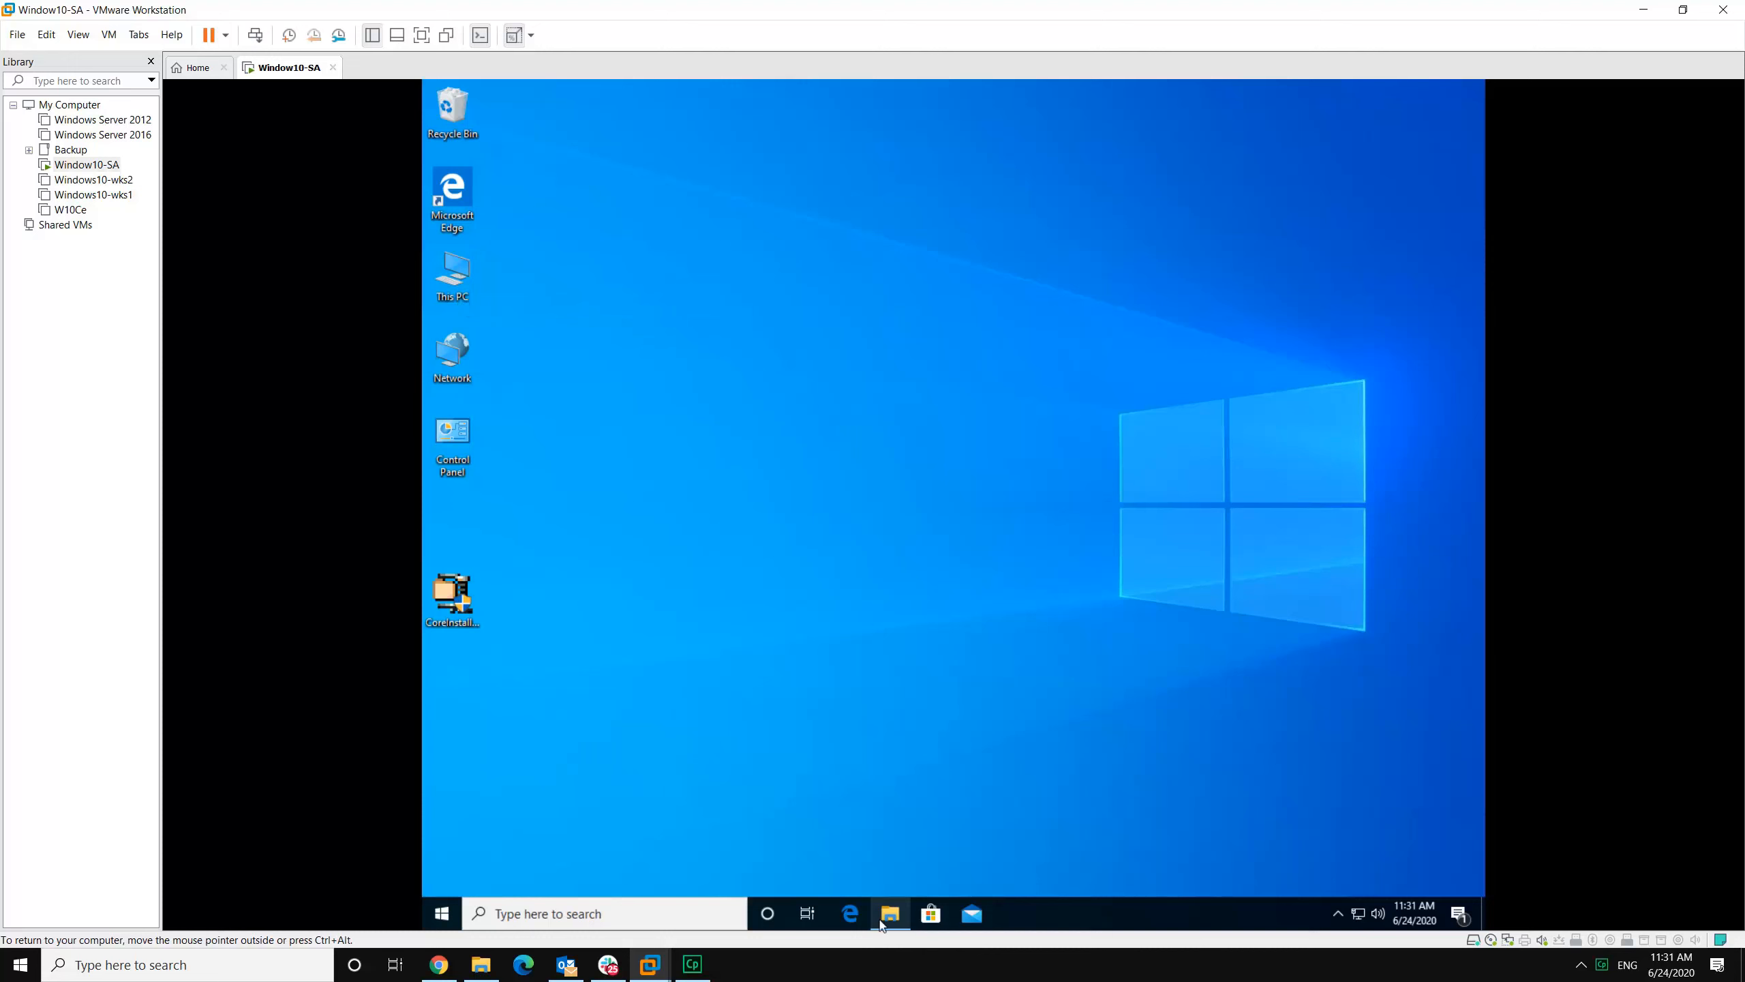
Step: Browse File Explorer to C:\ProWin20\32bit
left_click(889, 912)
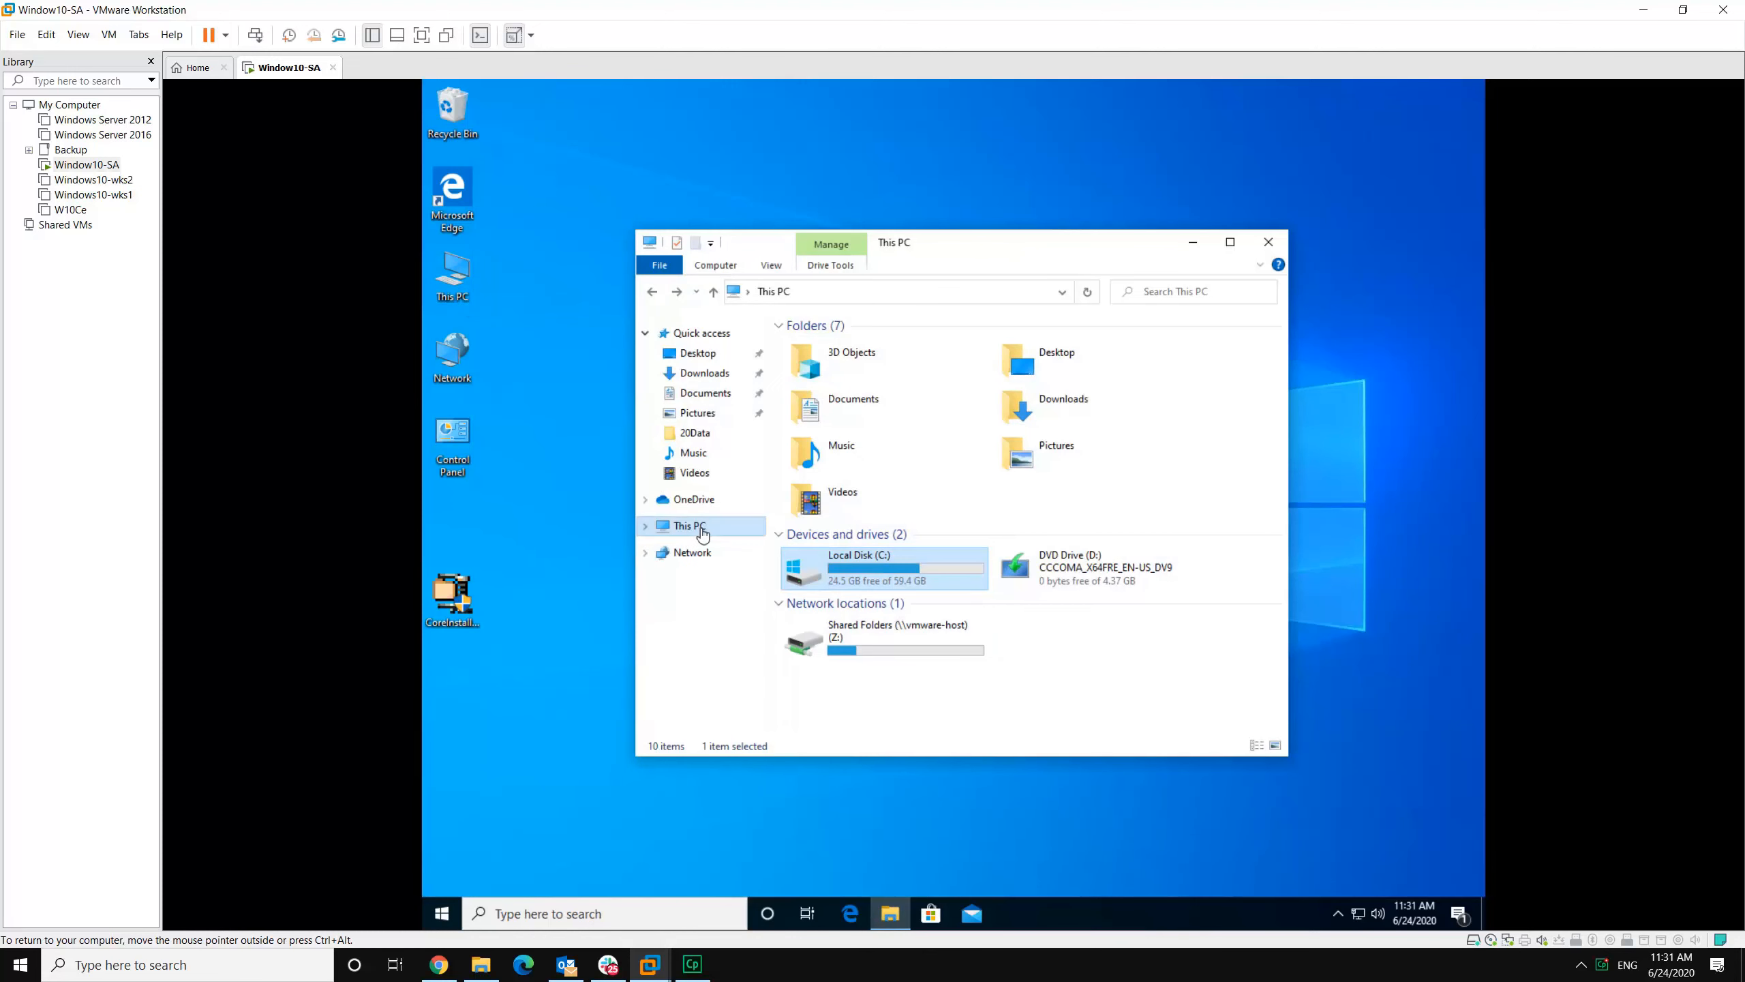
mouse_move(863, 580)
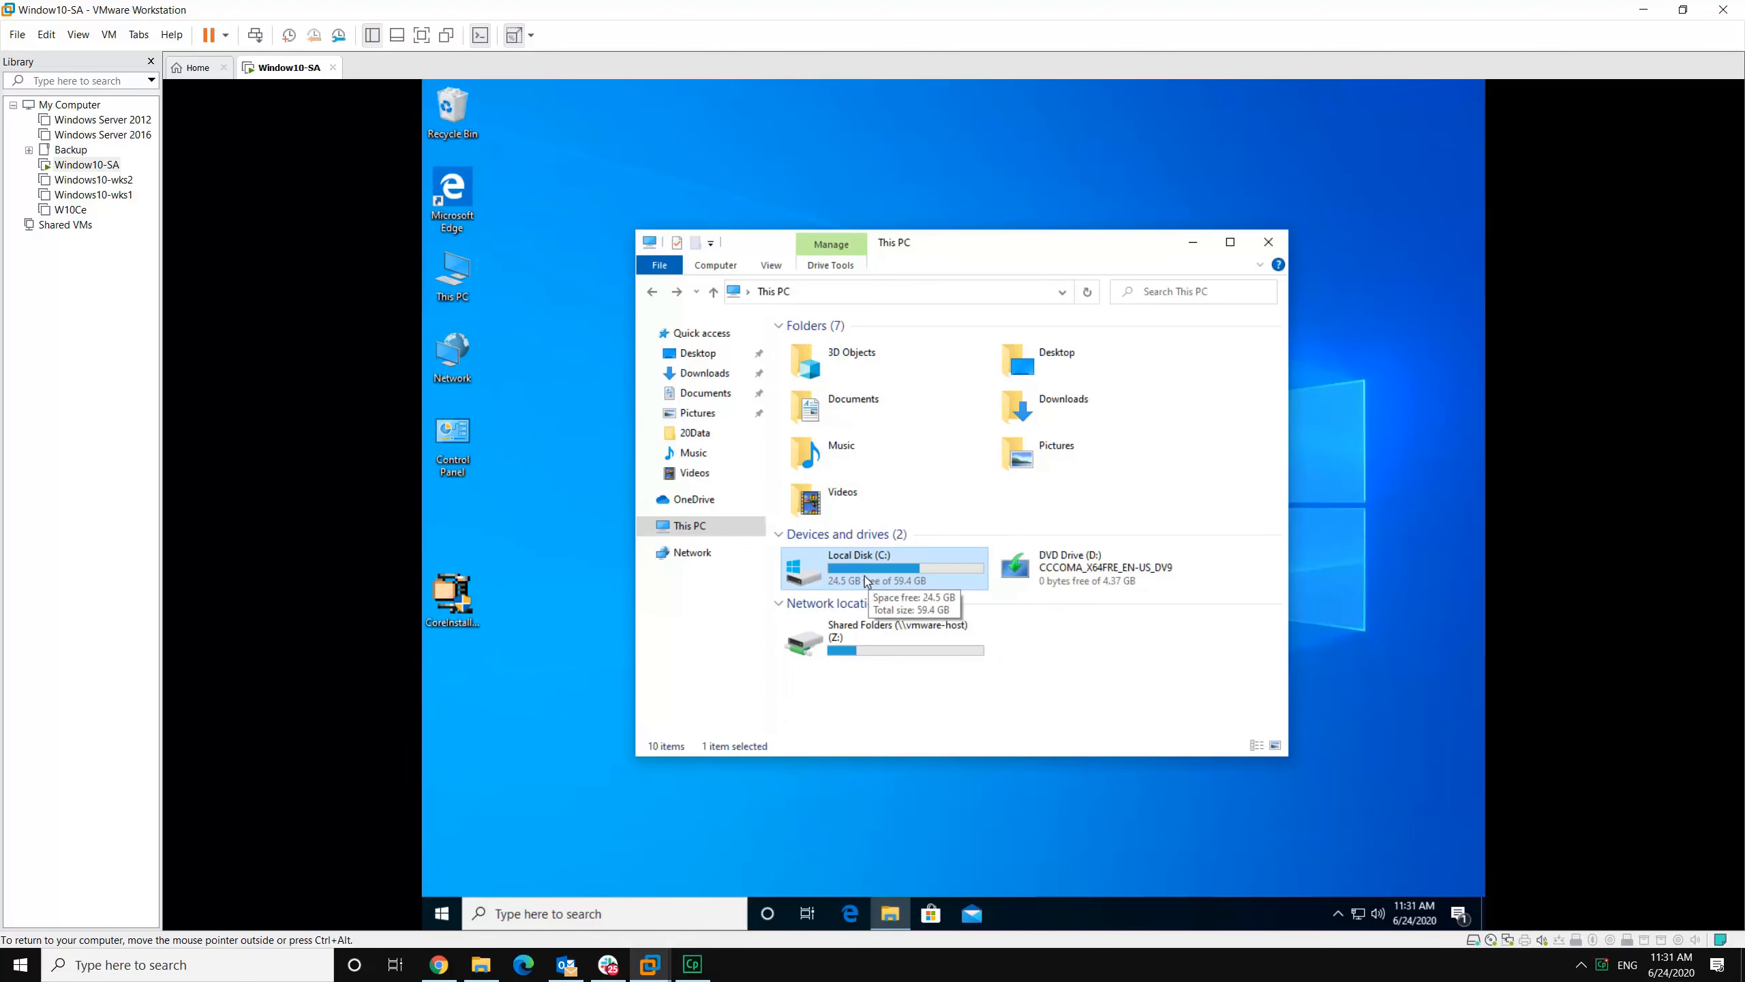
double_click(858, 567)
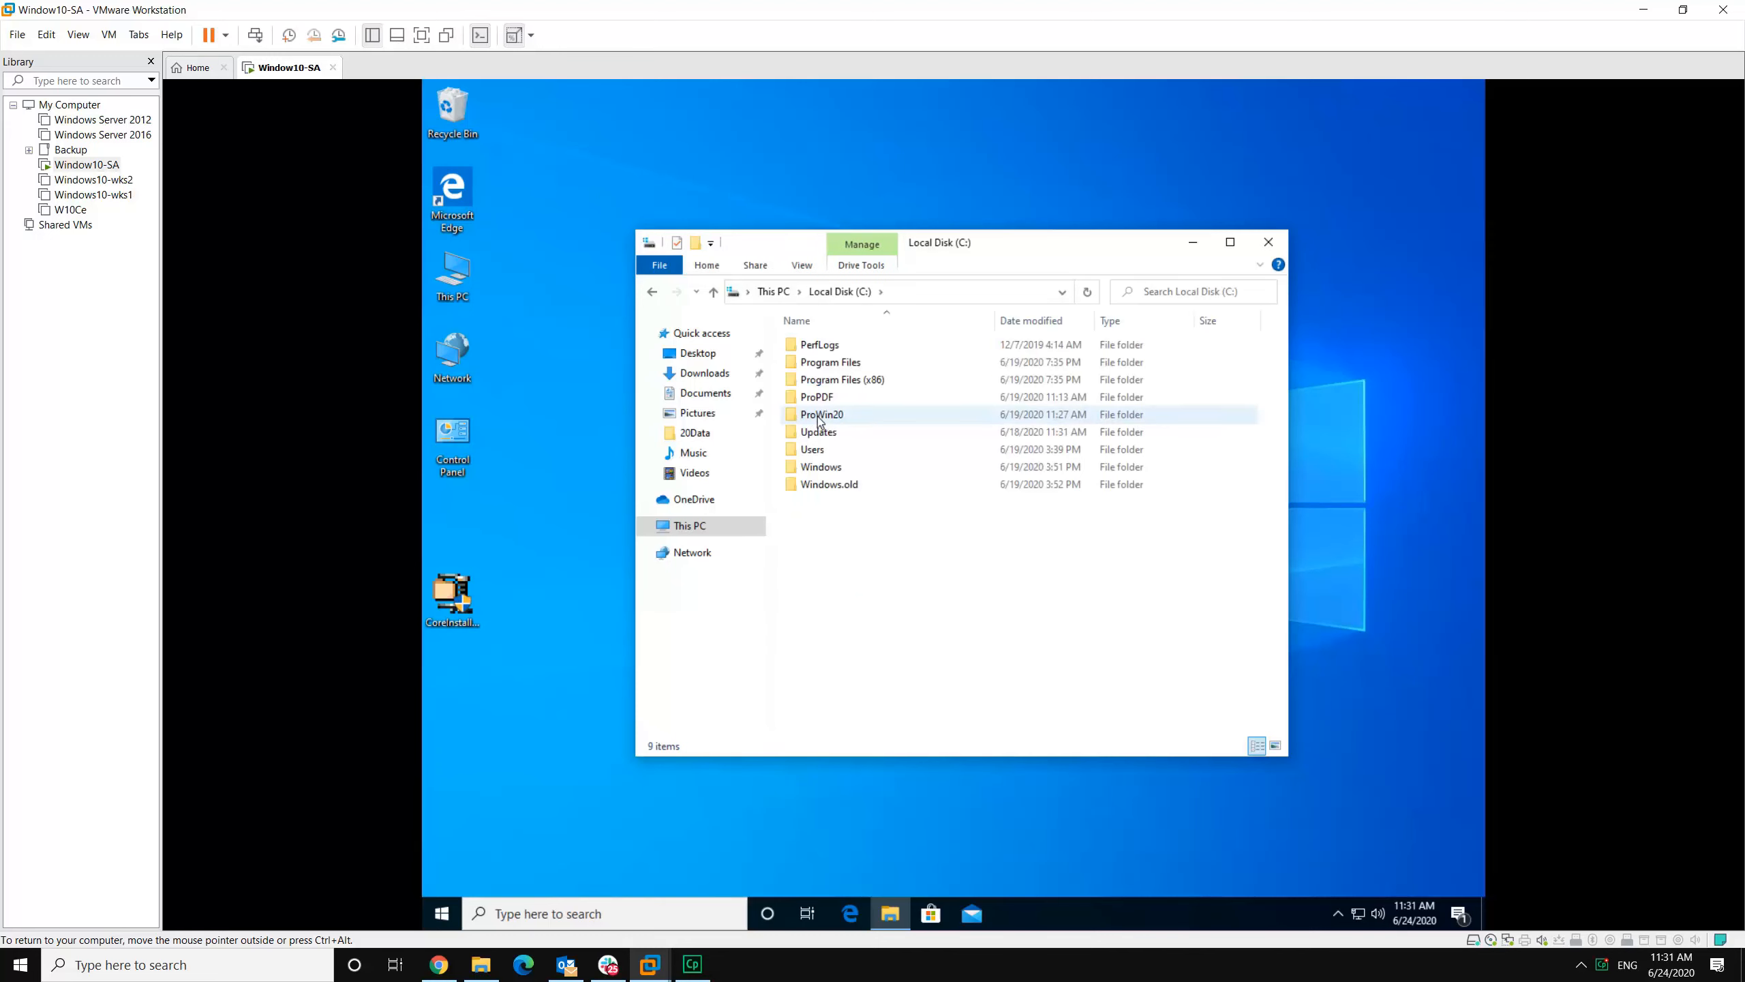
mouse_move(858, 421)
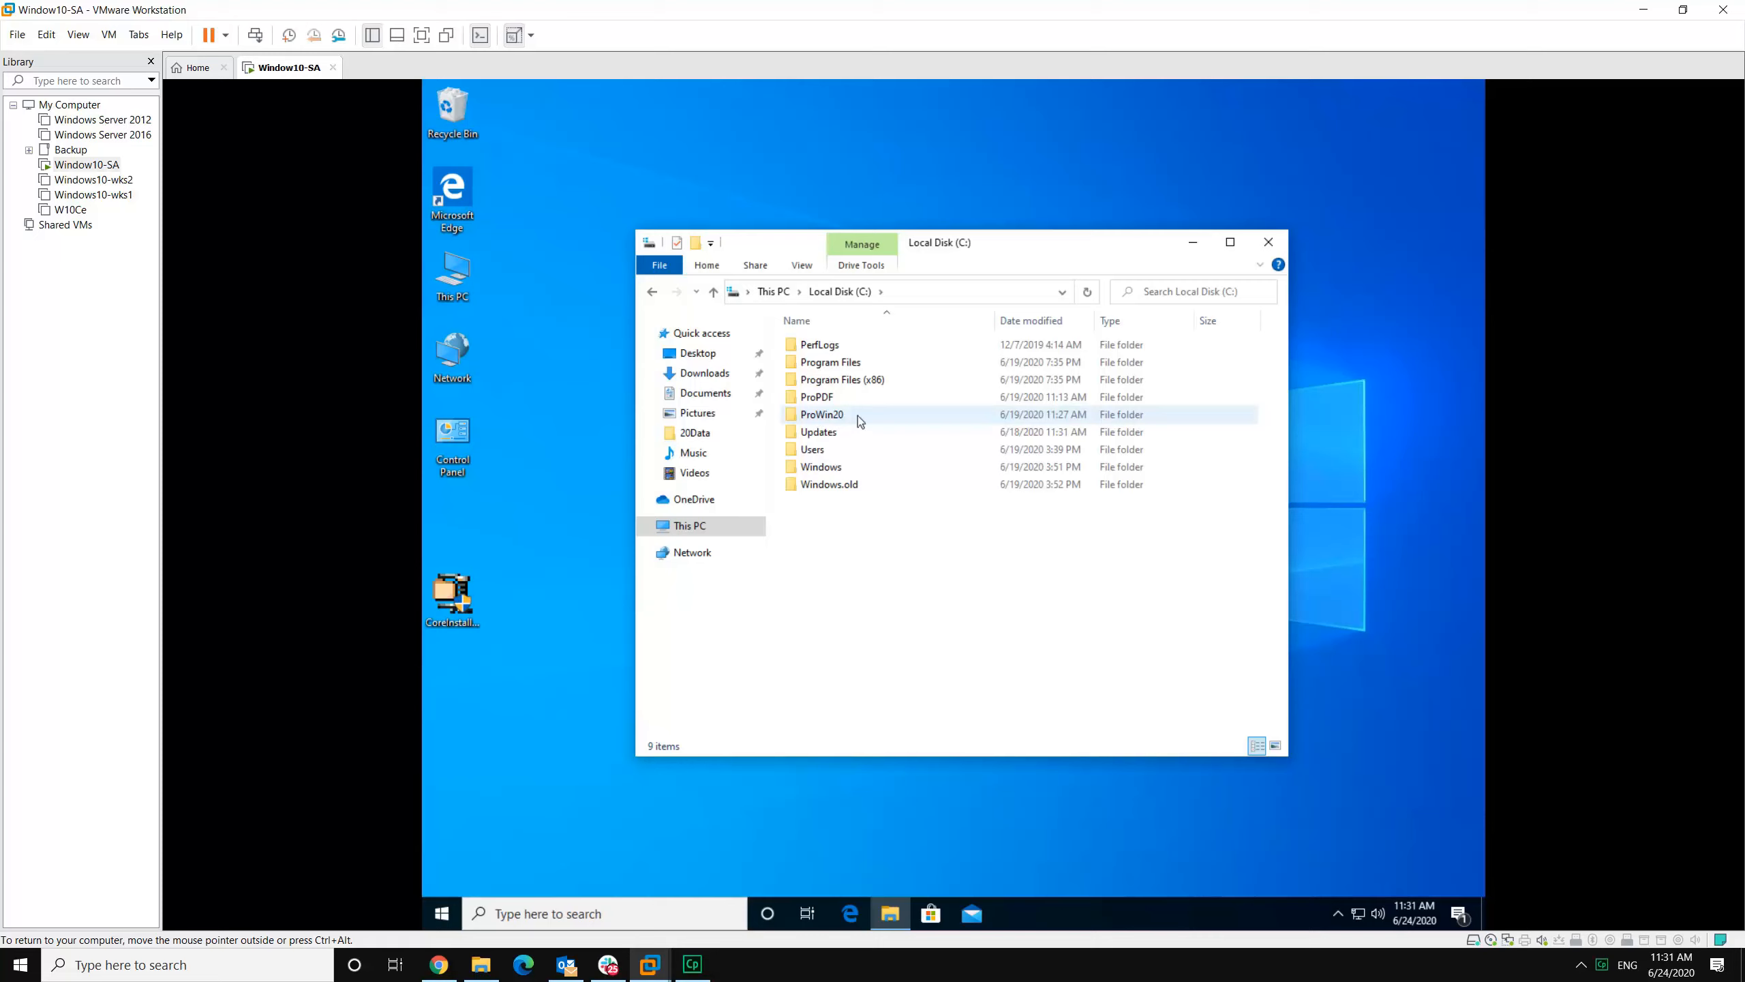
mouse_move(821, 421)
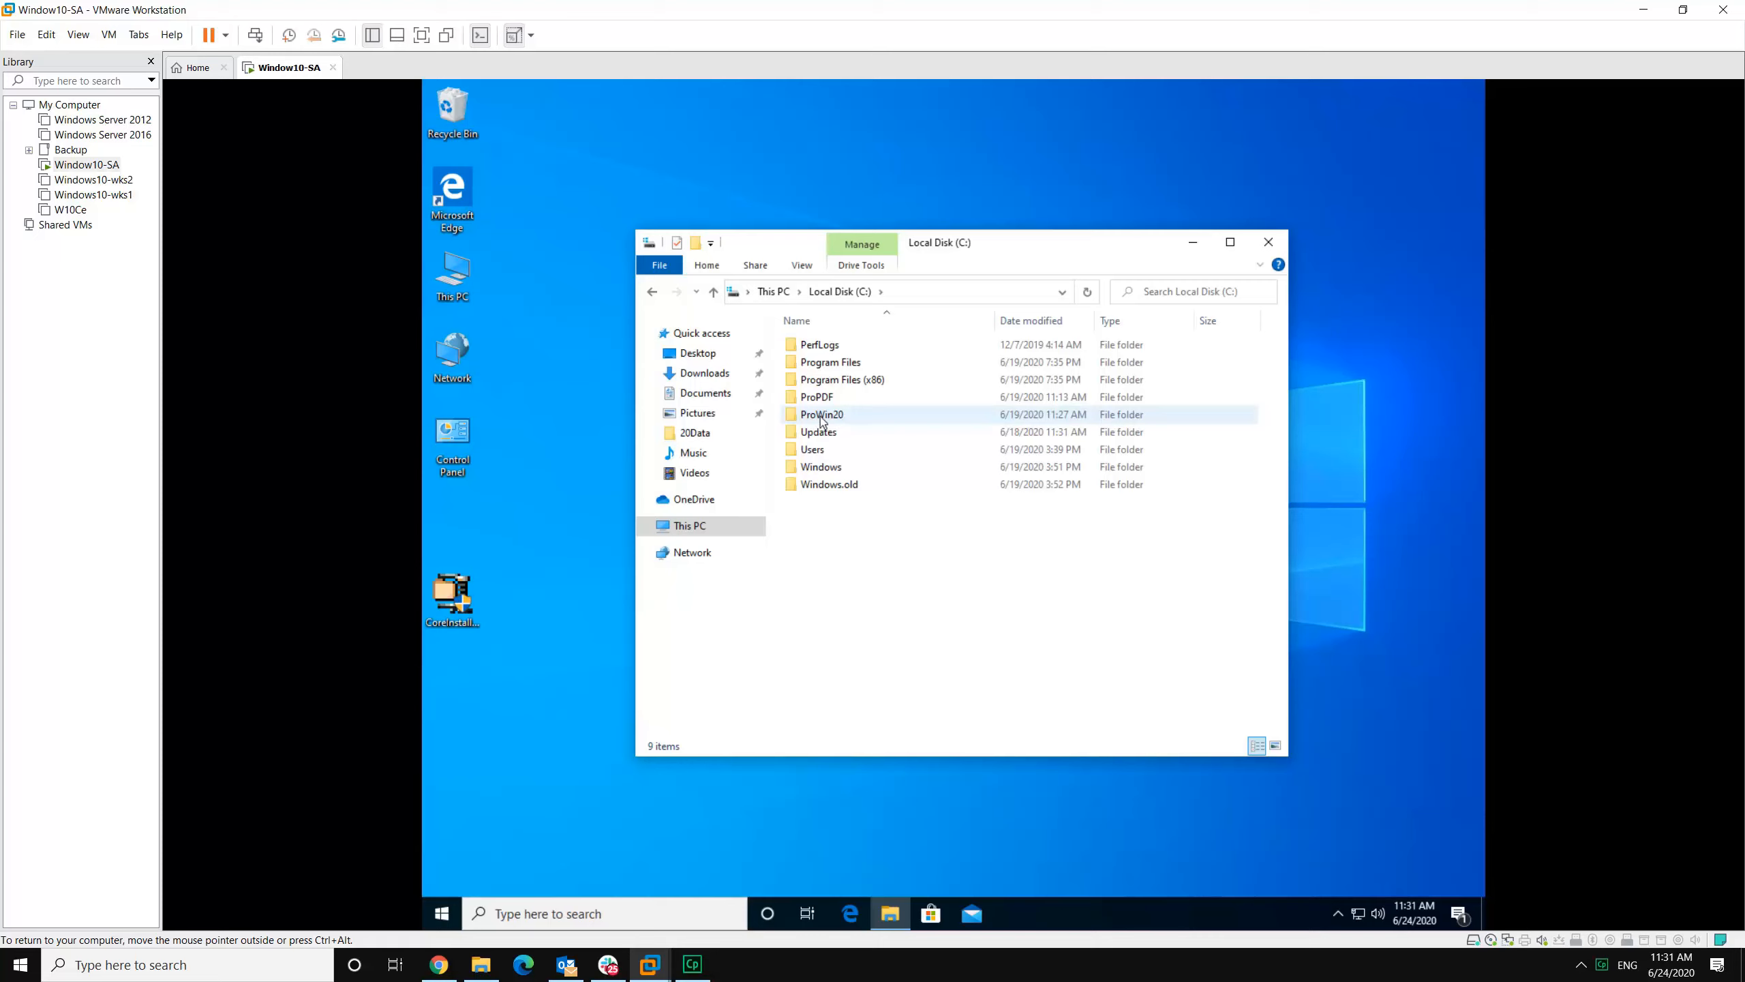
mouse_move(821, 414)
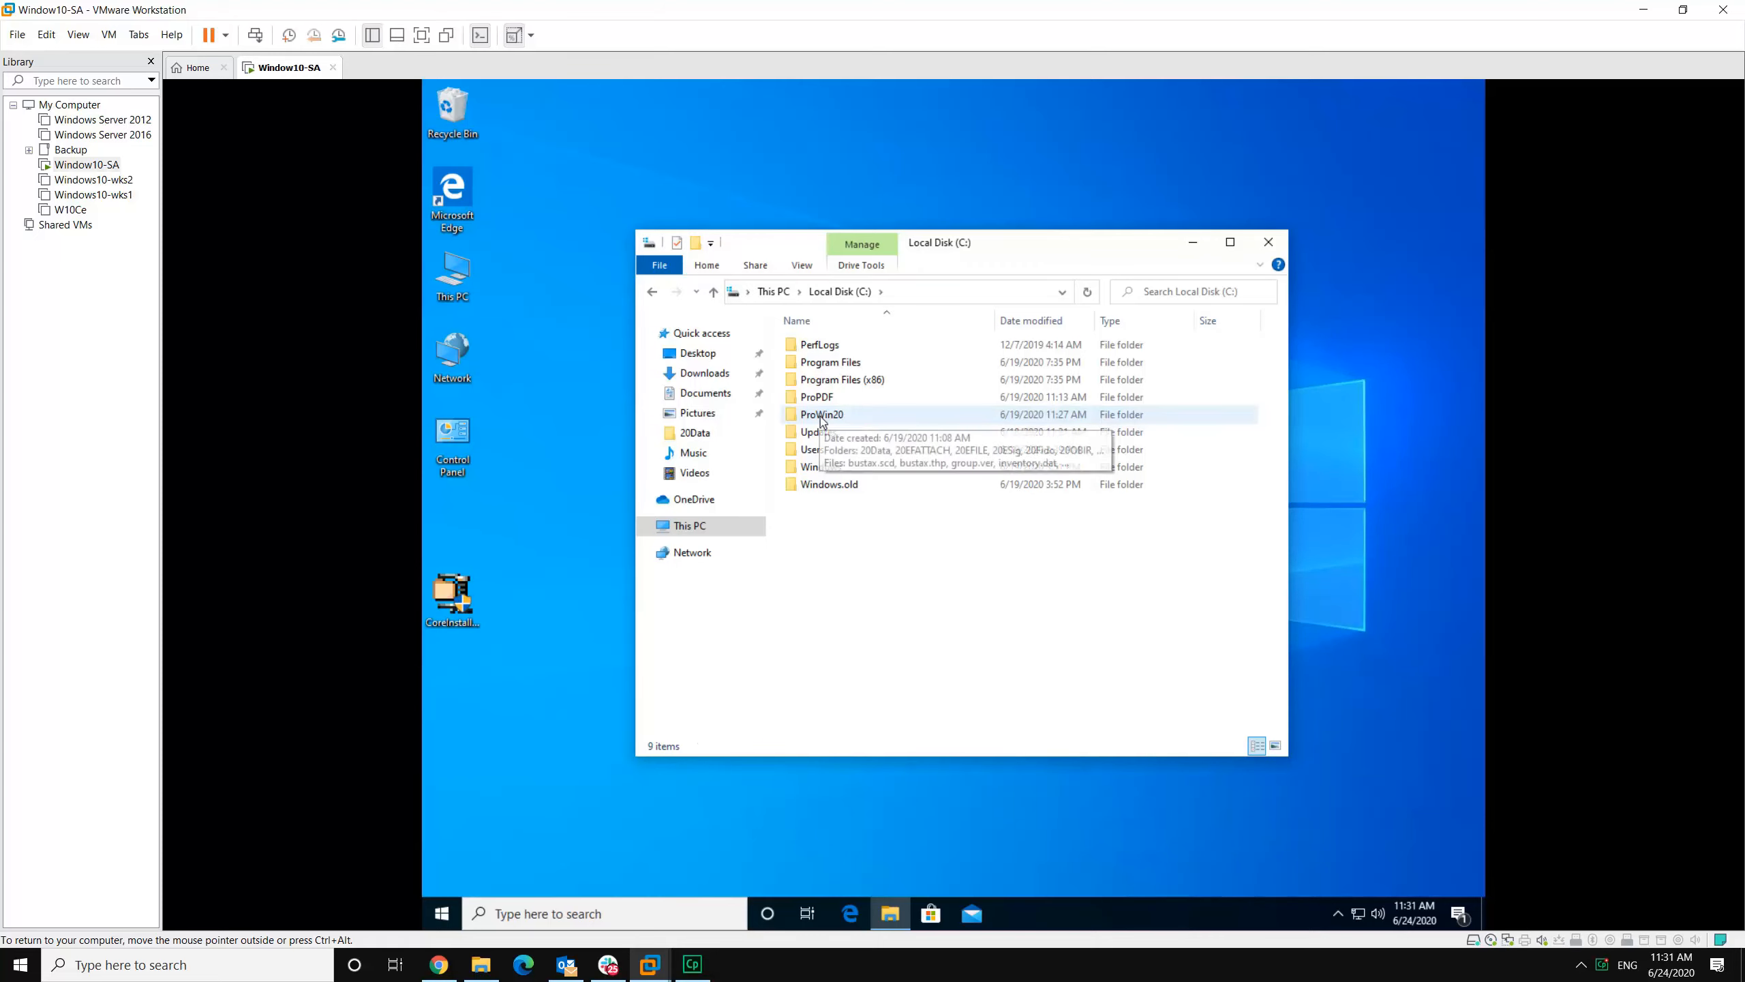
left_click(821, 414)
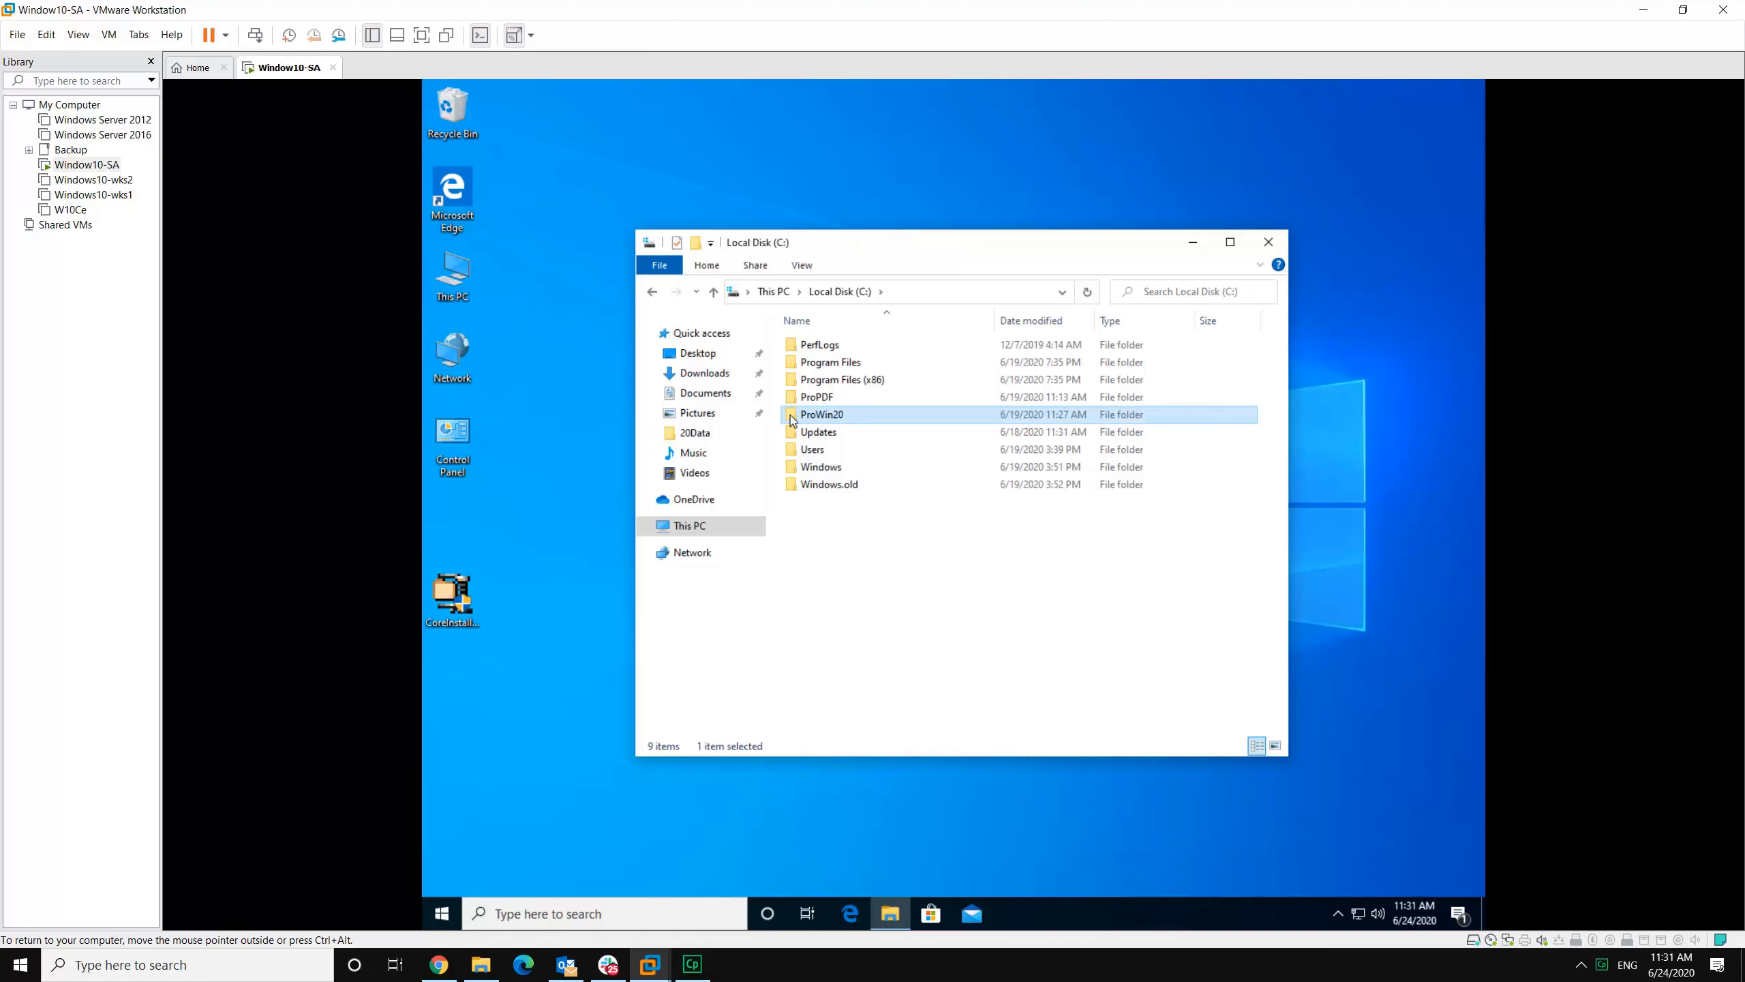
double_click(821, 414)
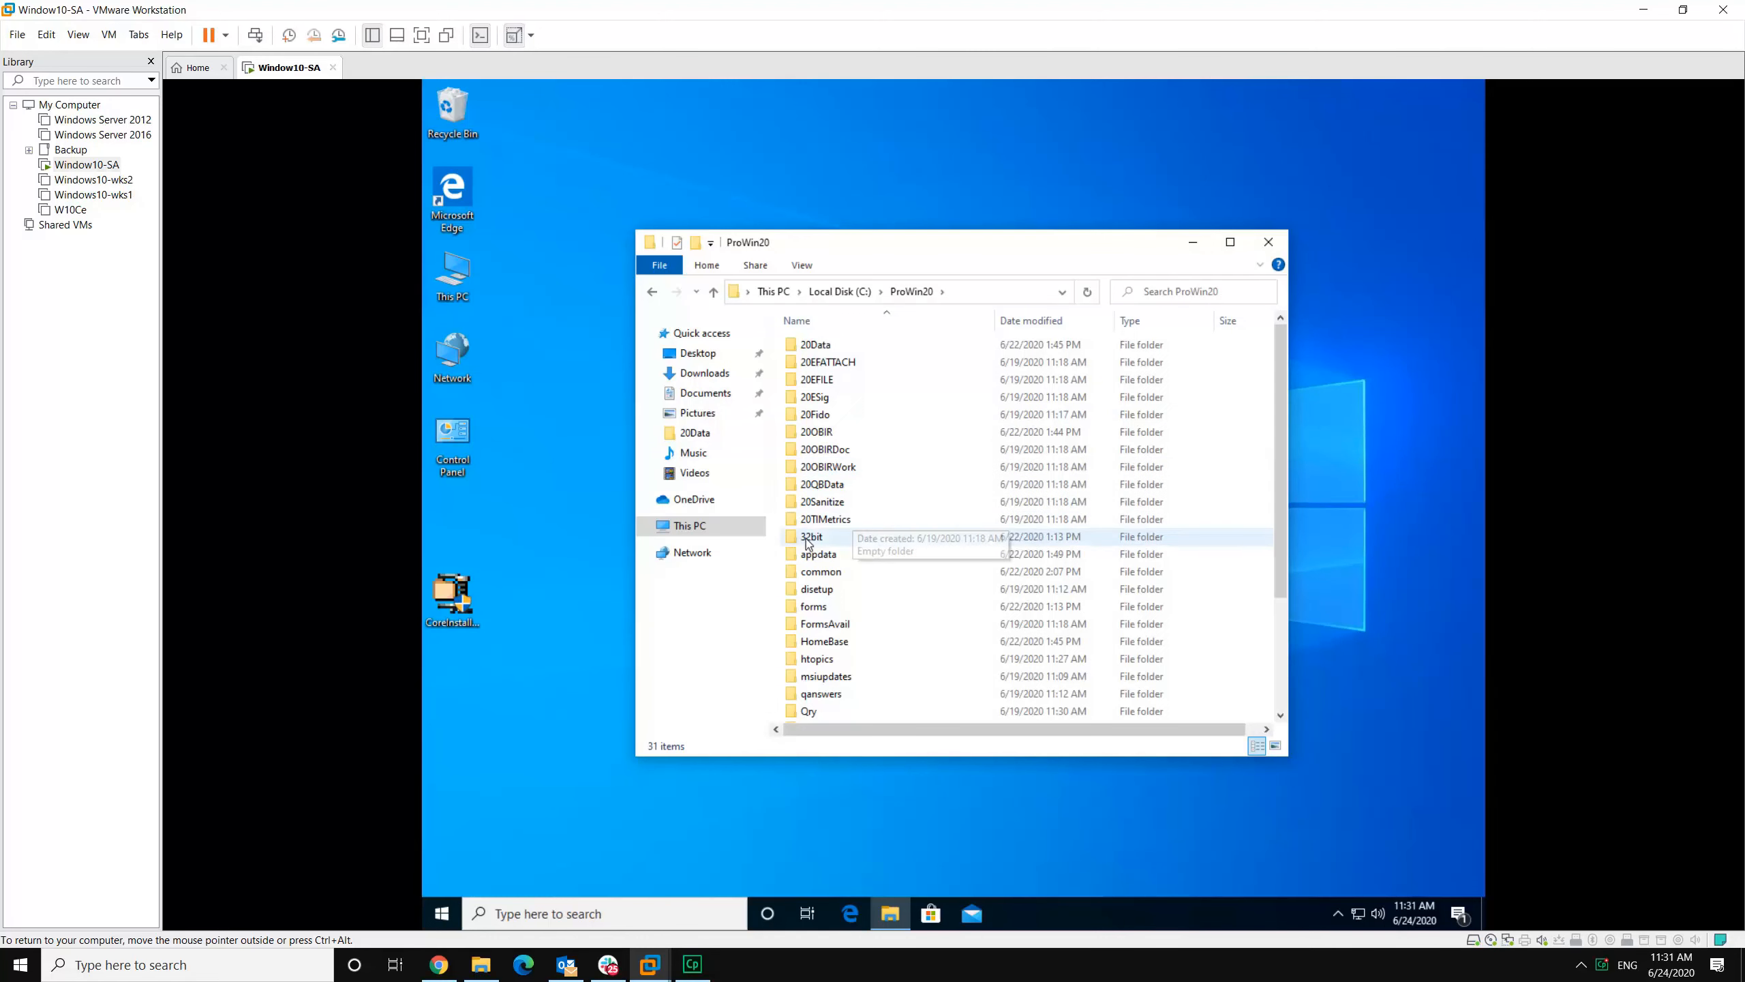
double_click(813, 536)
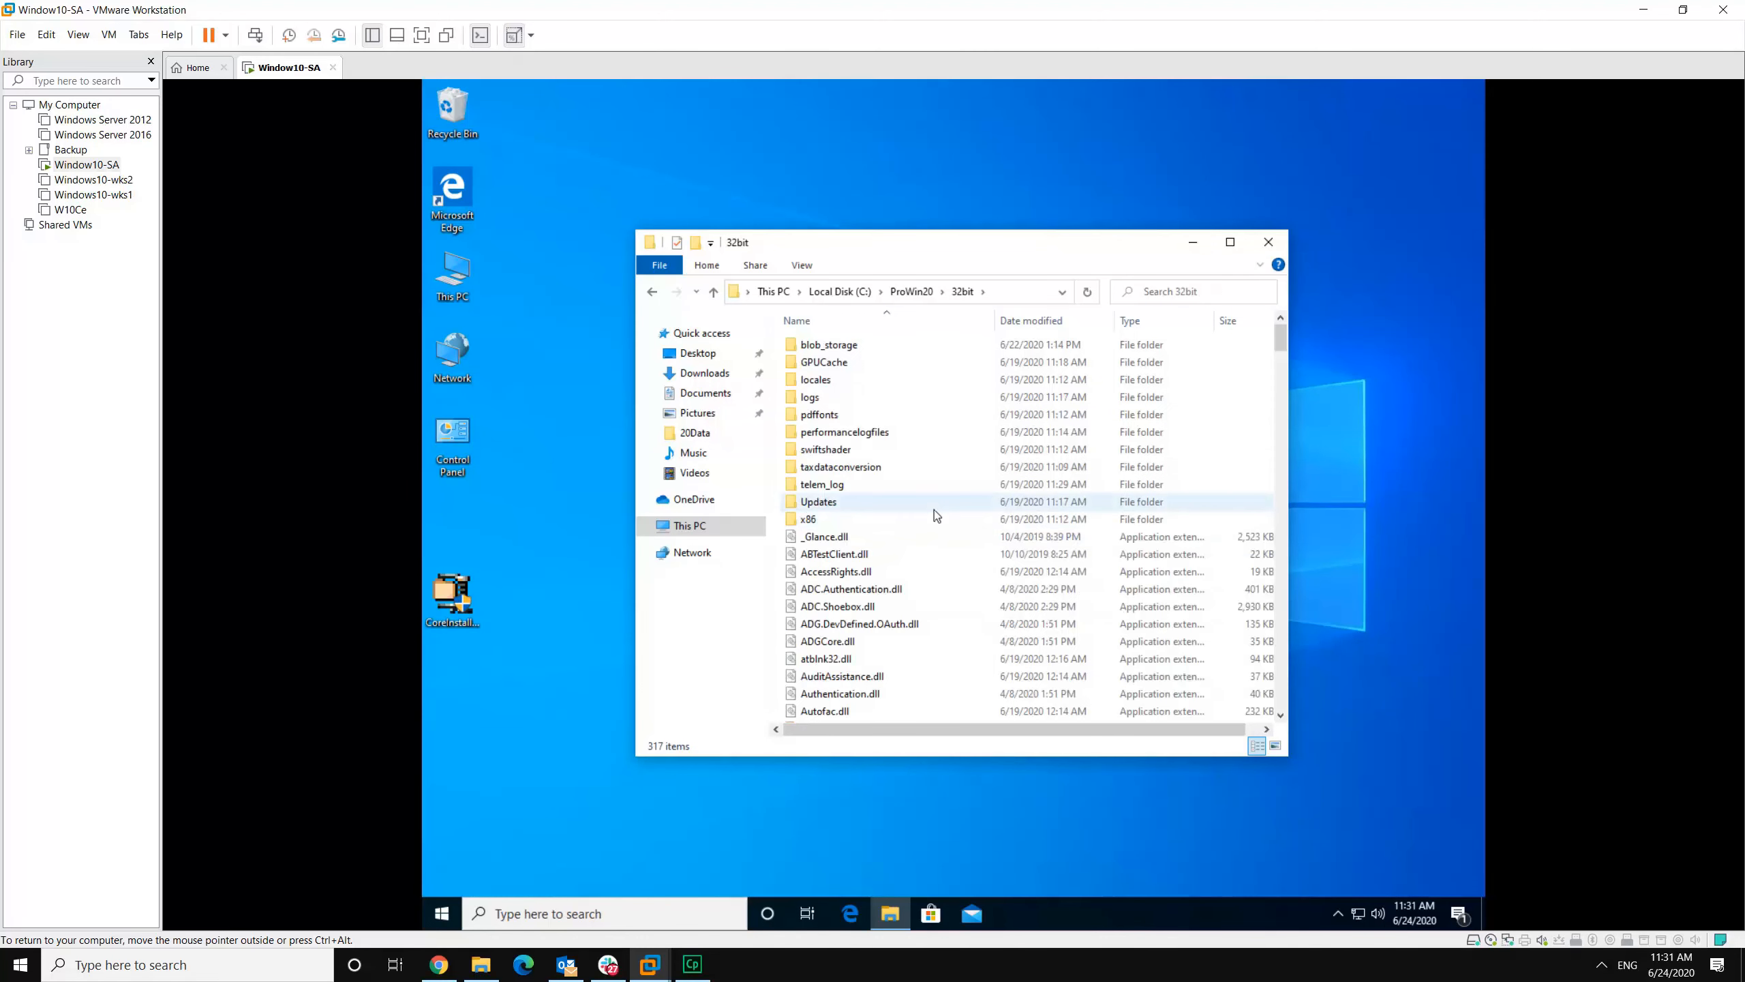
Step: Scroll the 32bit folder until the protax20 application is in view
scroll("down", 3)
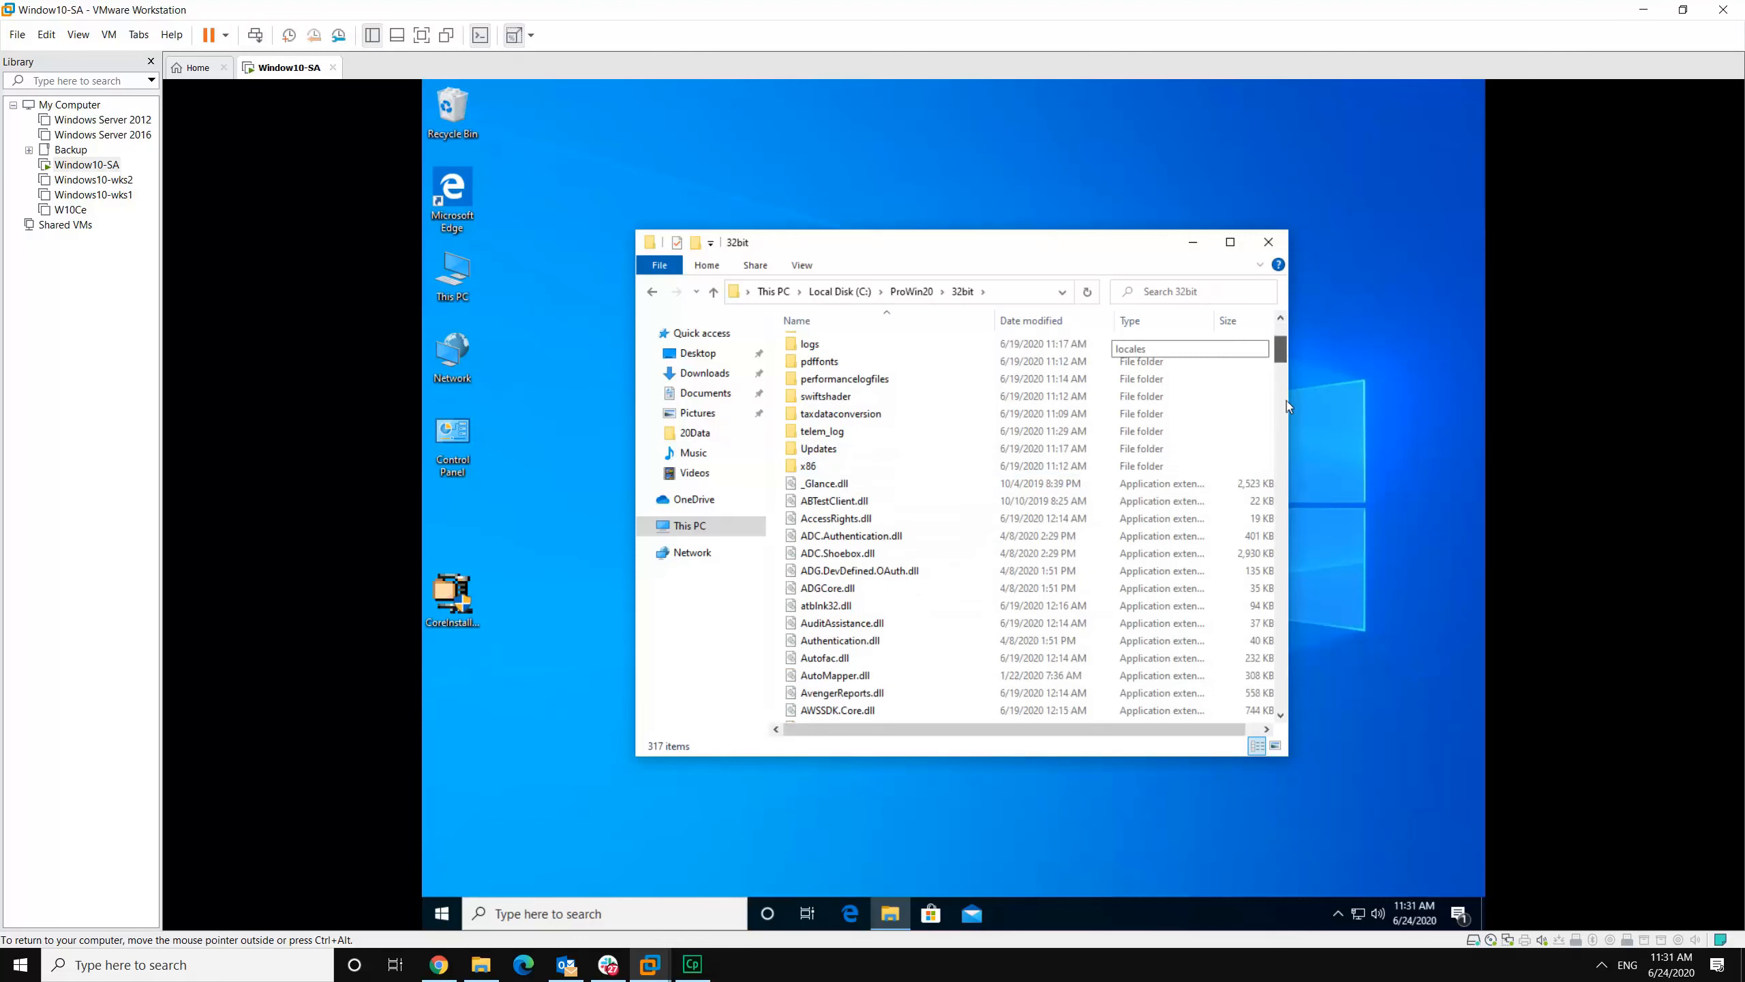
scroll("down", 3)
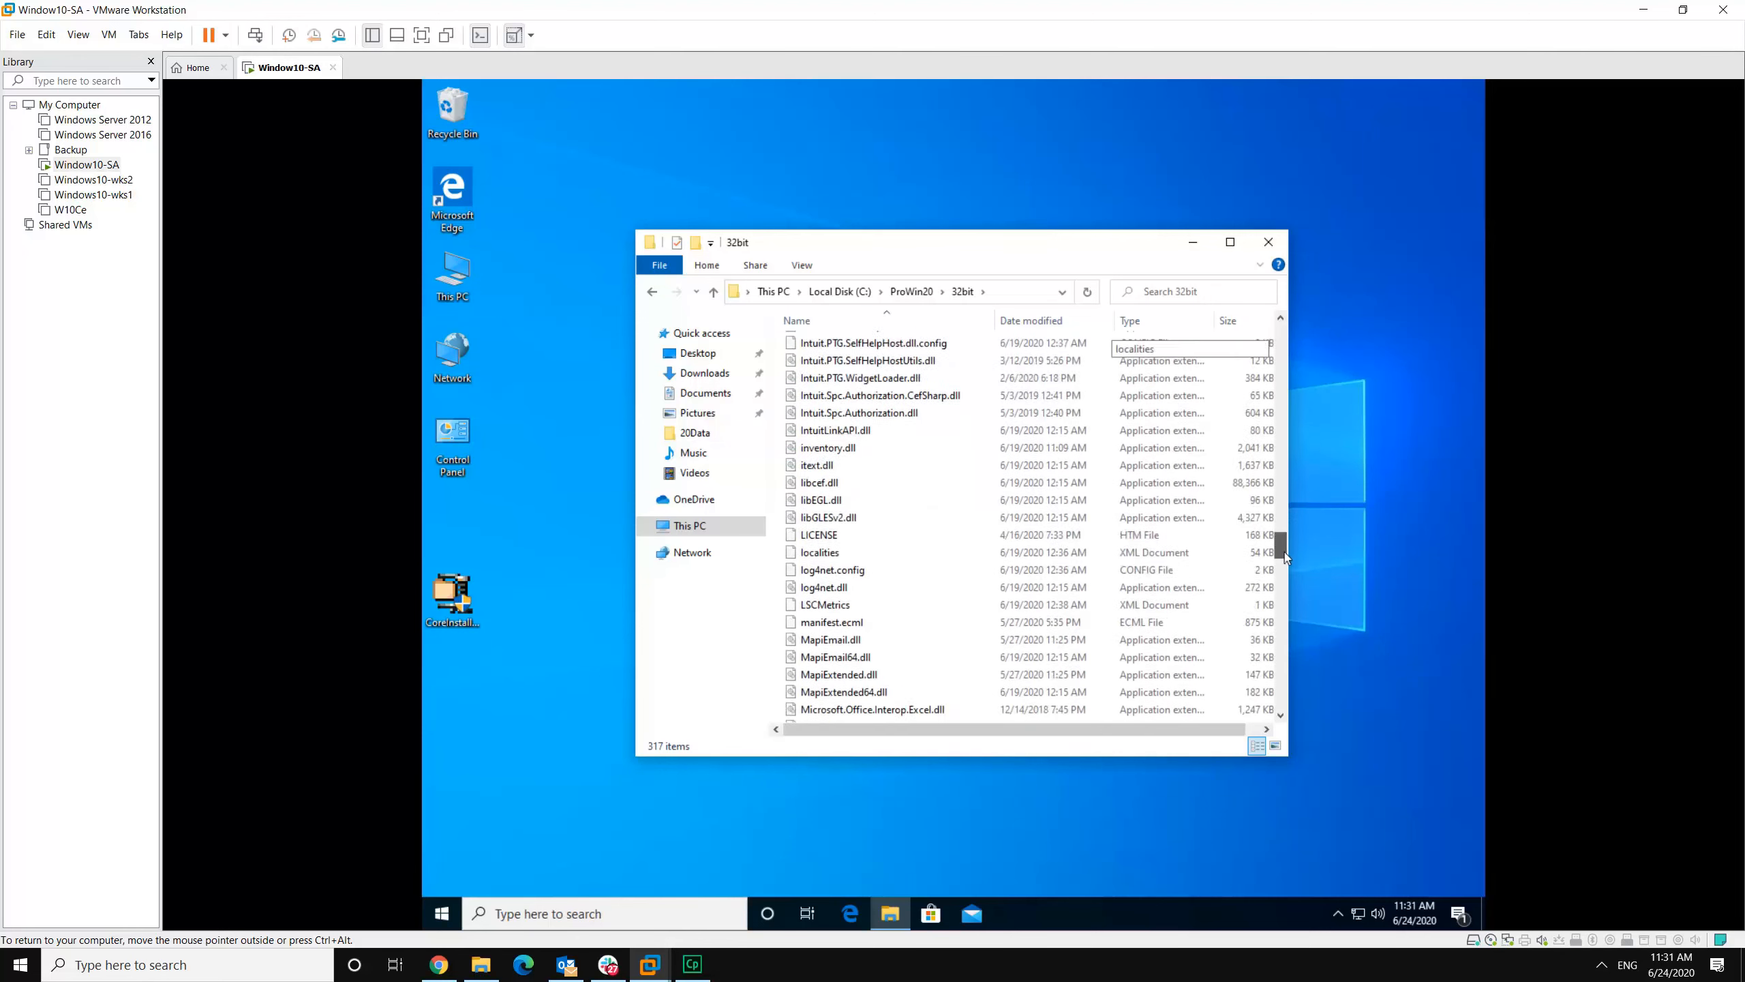
scroll("down", 3)
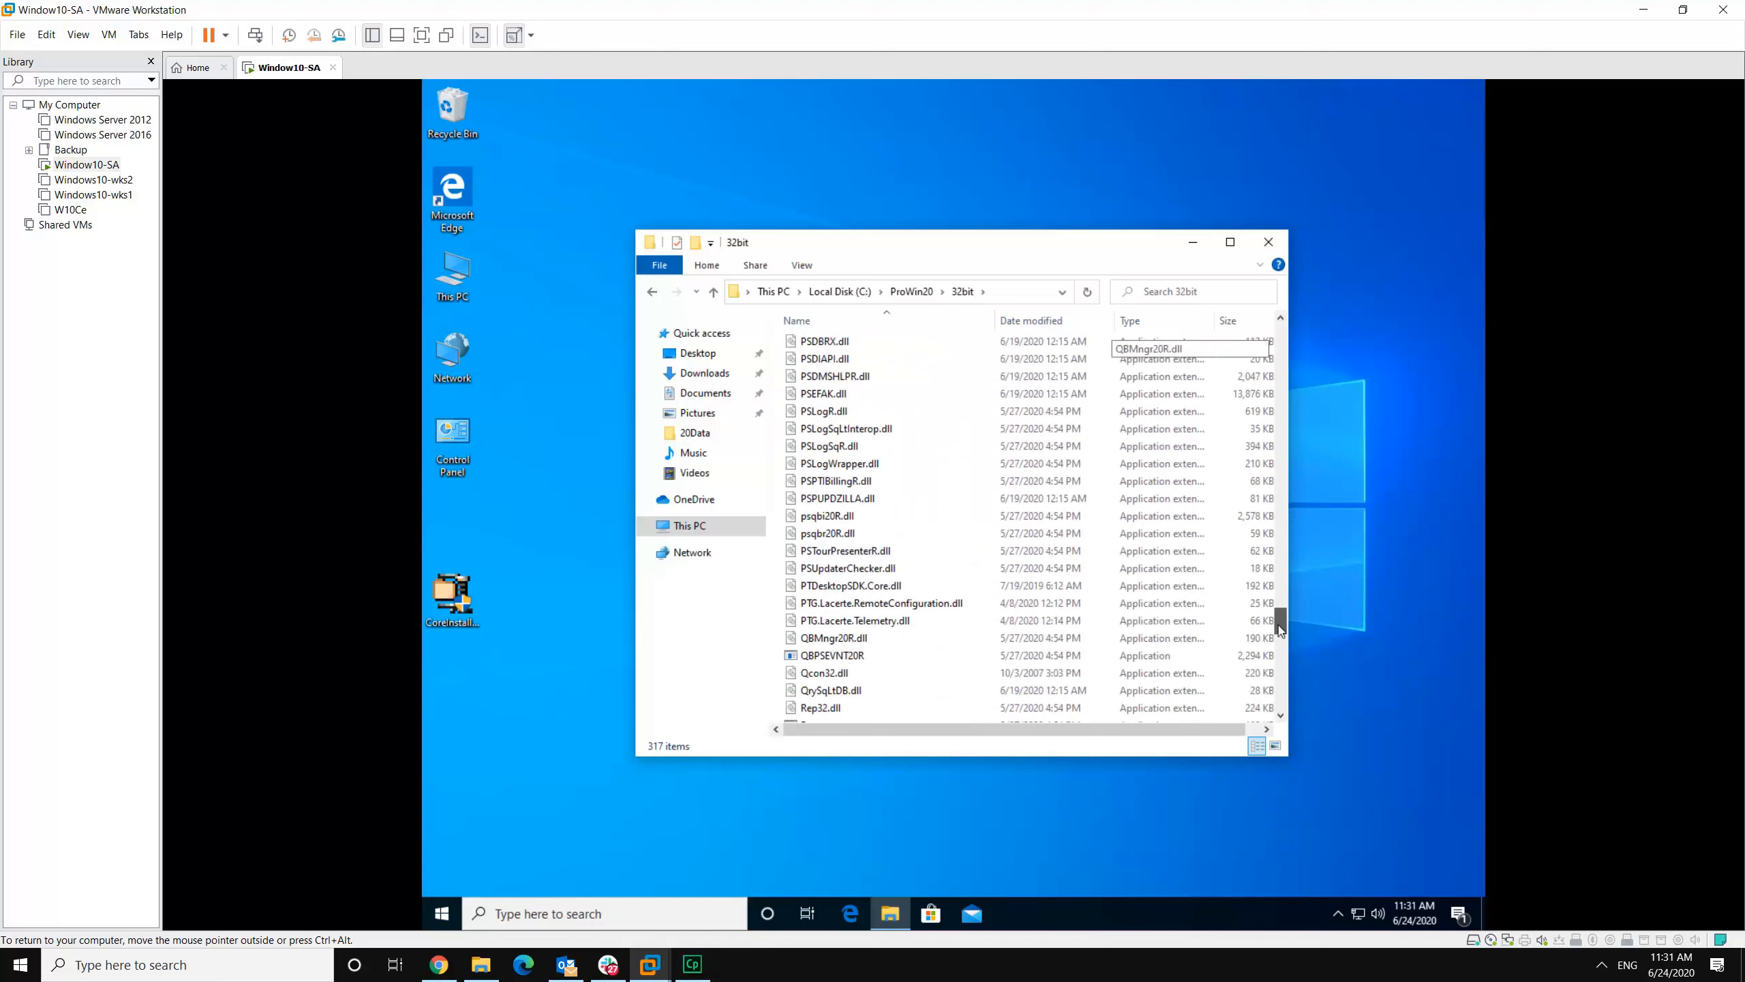
scroll("up", 3)
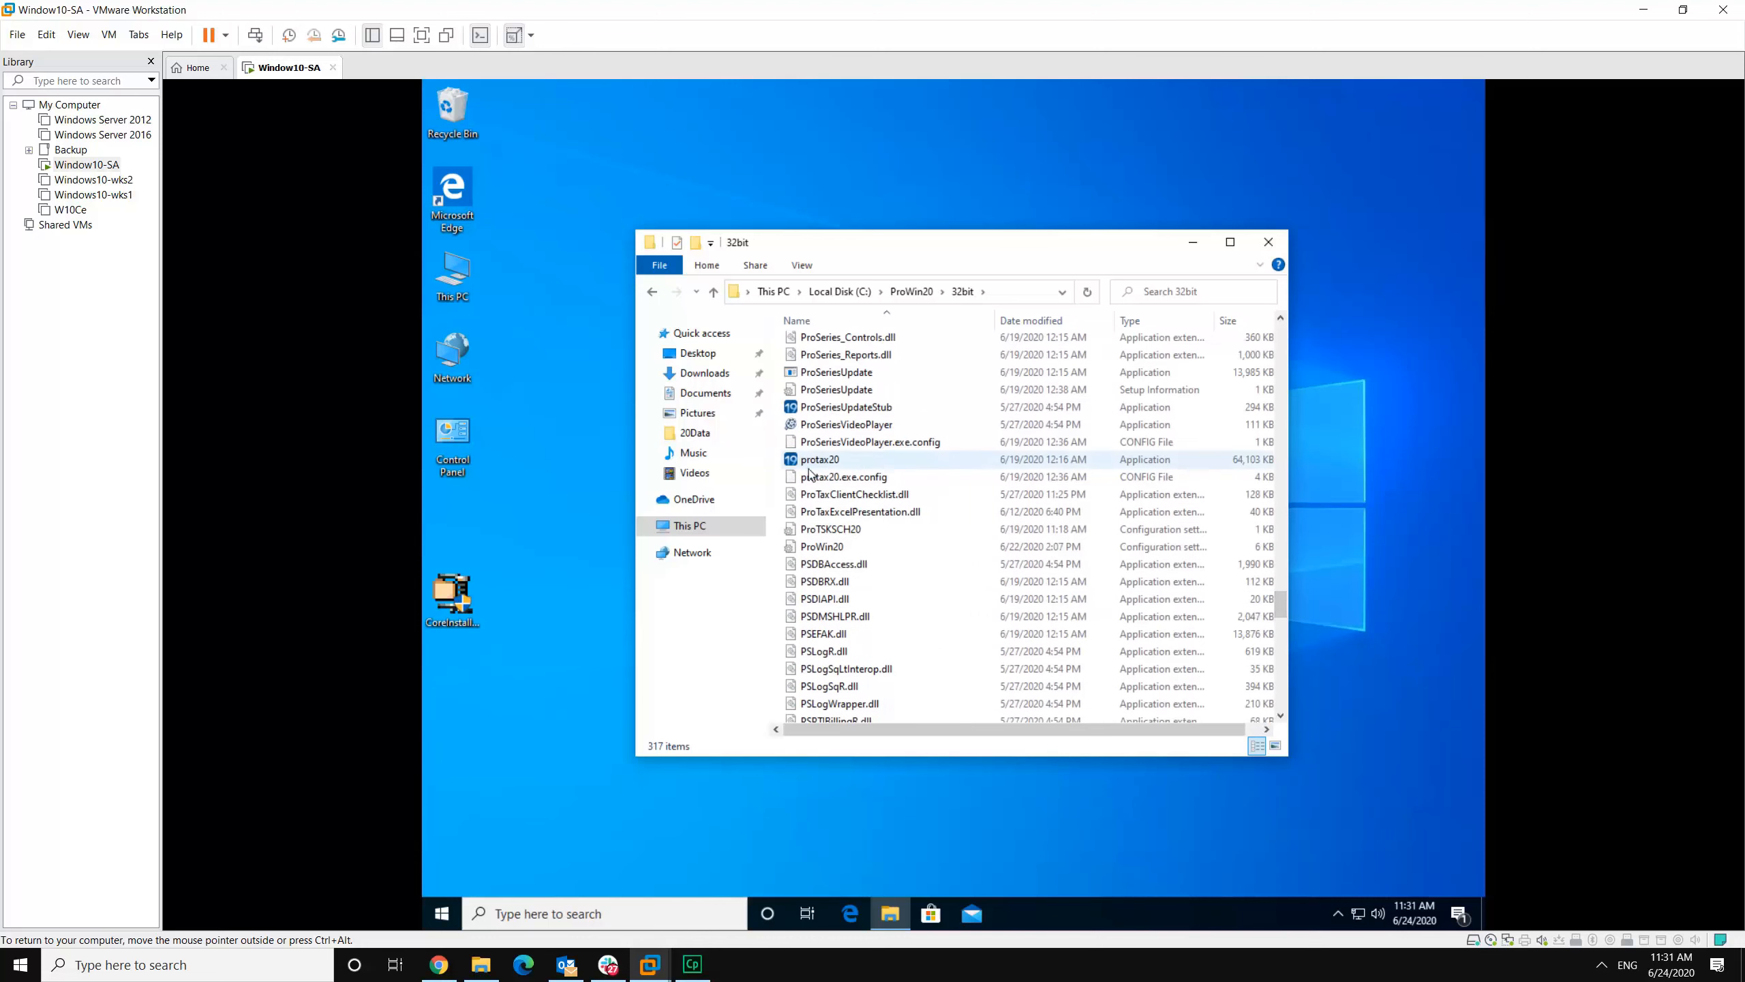
Step: Send protax20 to the desktop as a new shortcut
left_click(819, 458)
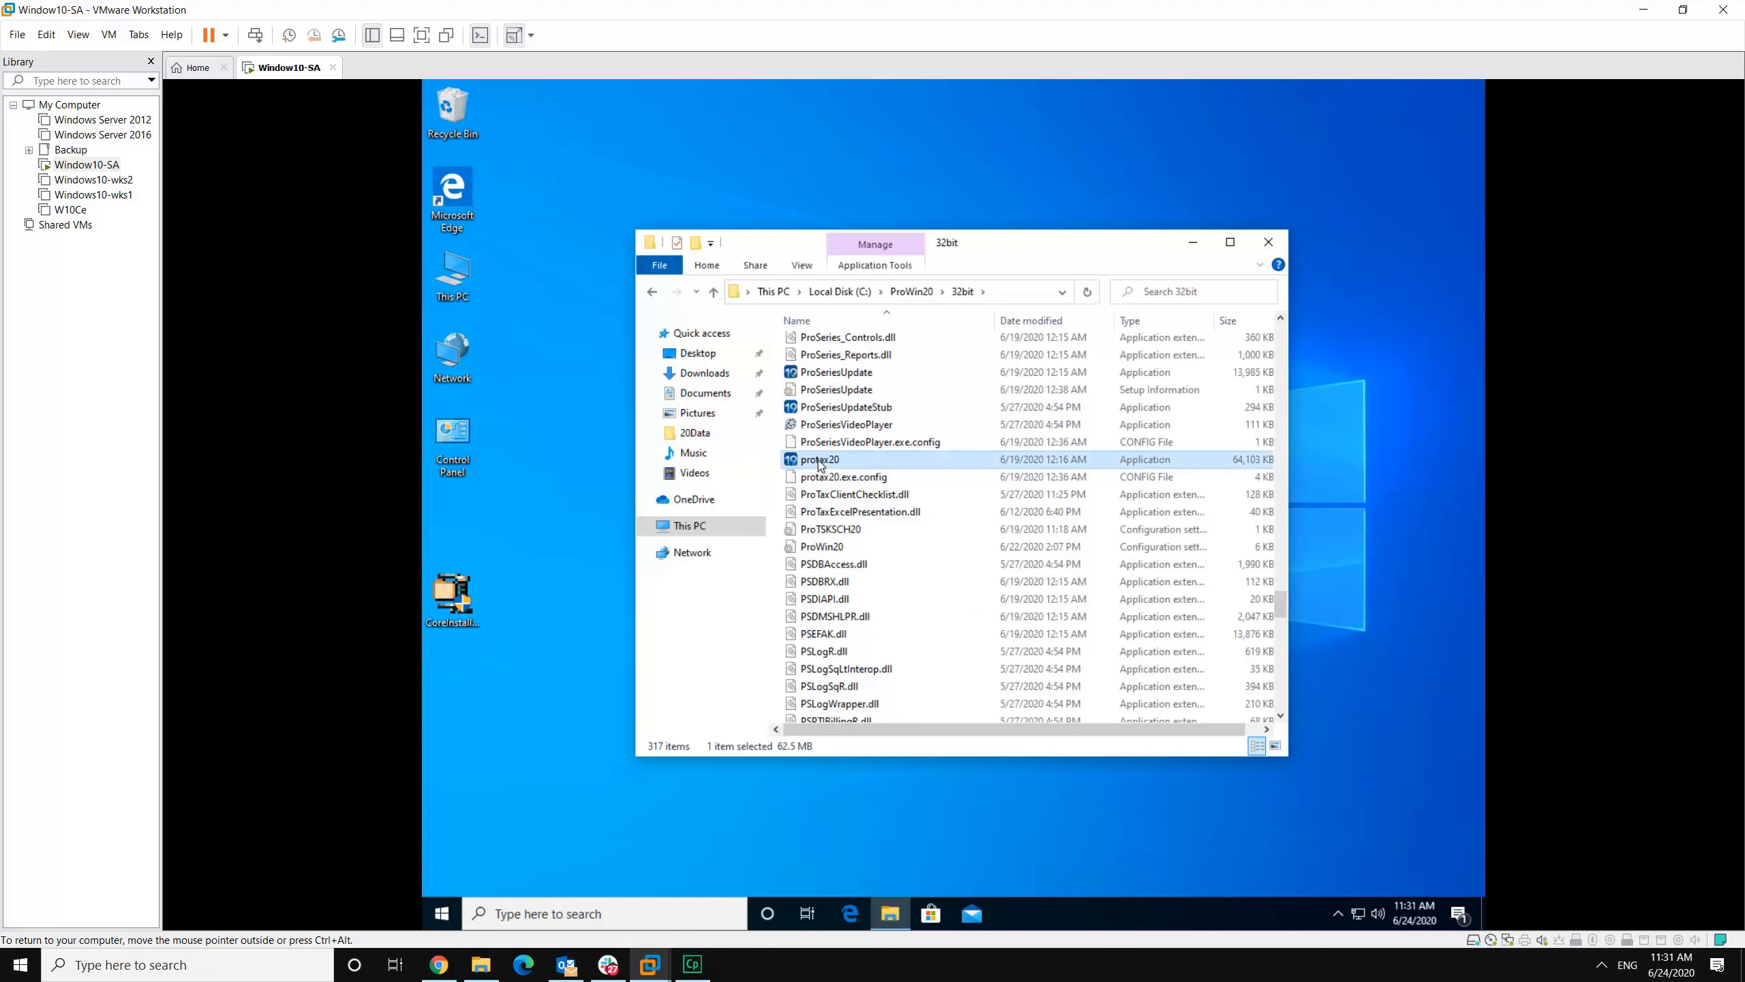
right_click(818, 458)
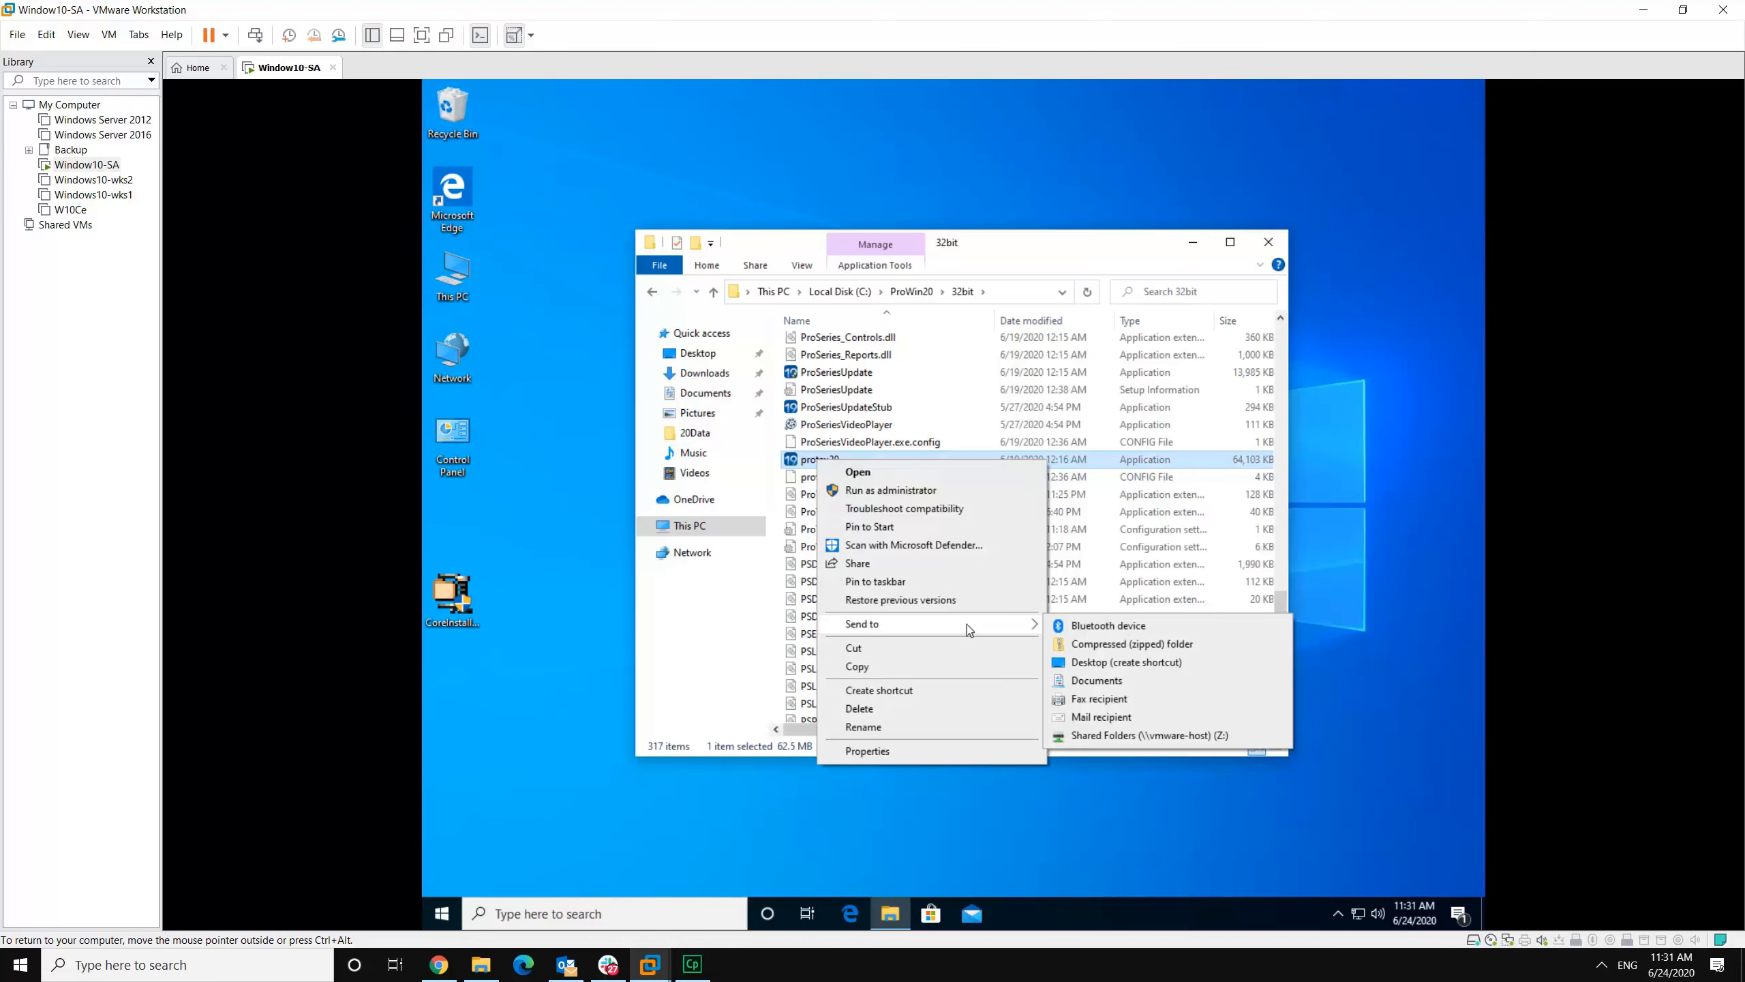
left_click(1125, 661)
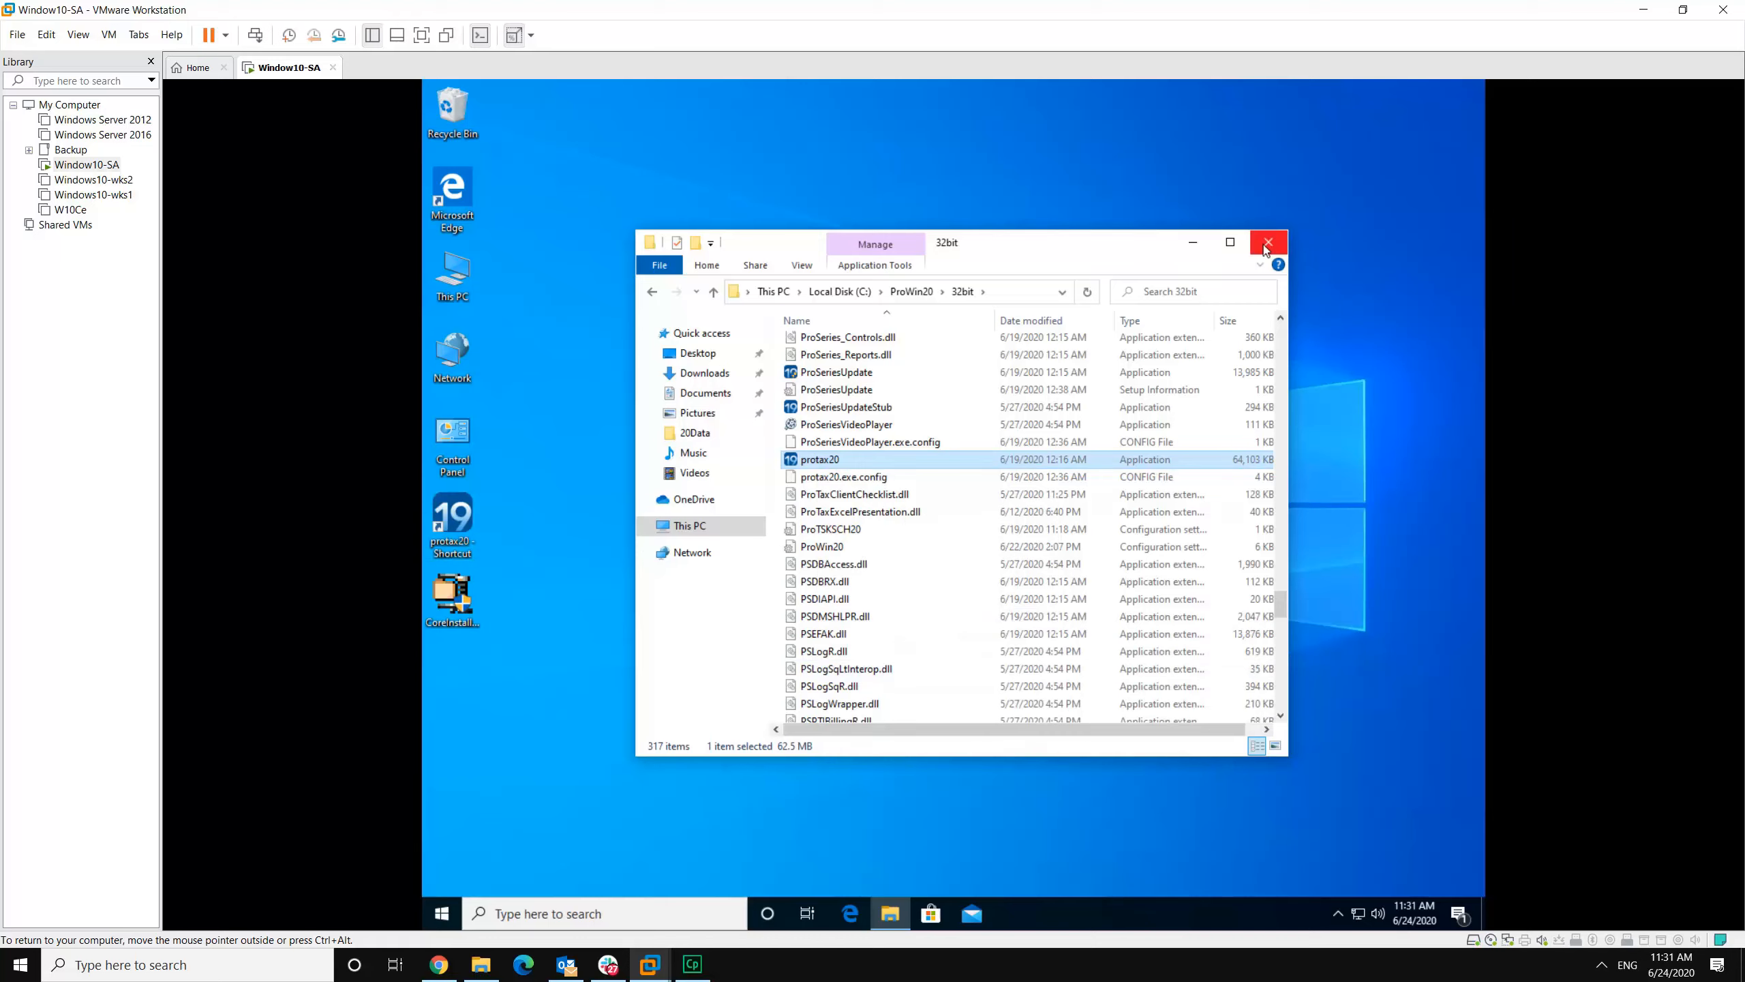
Step: Start renaming the protax20 shortcut to ProSeries 2020
right_click(451, 521)
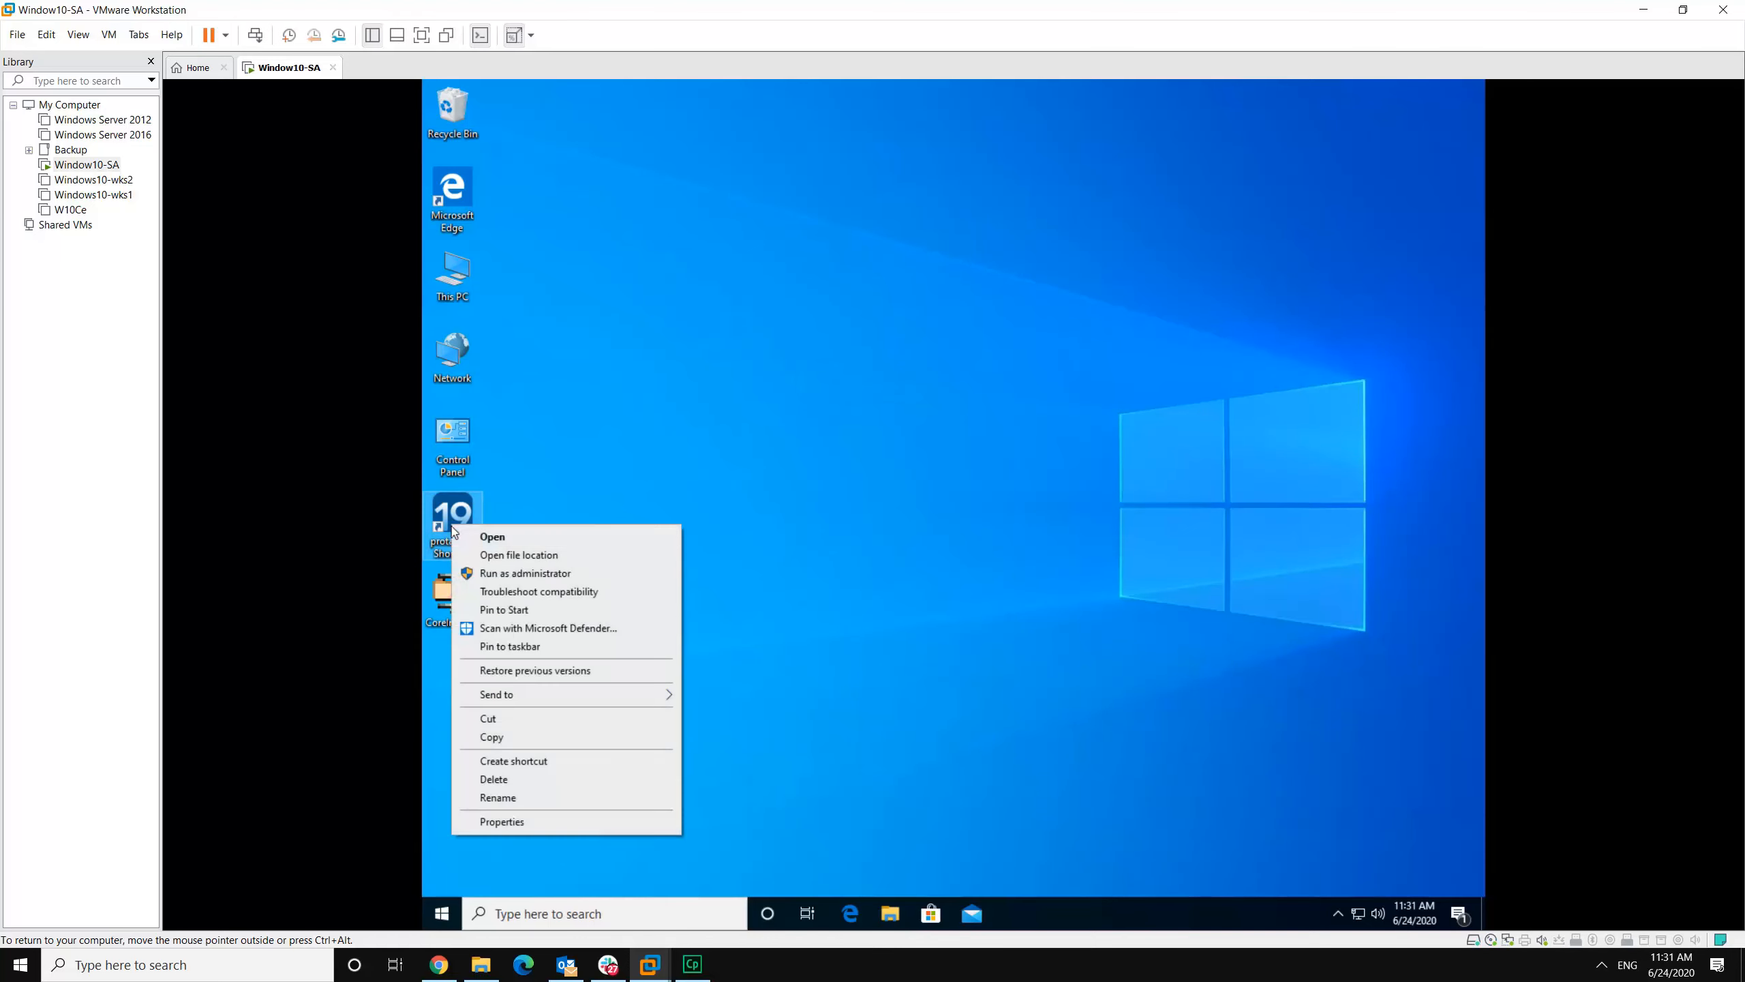
left_click(498, 798)
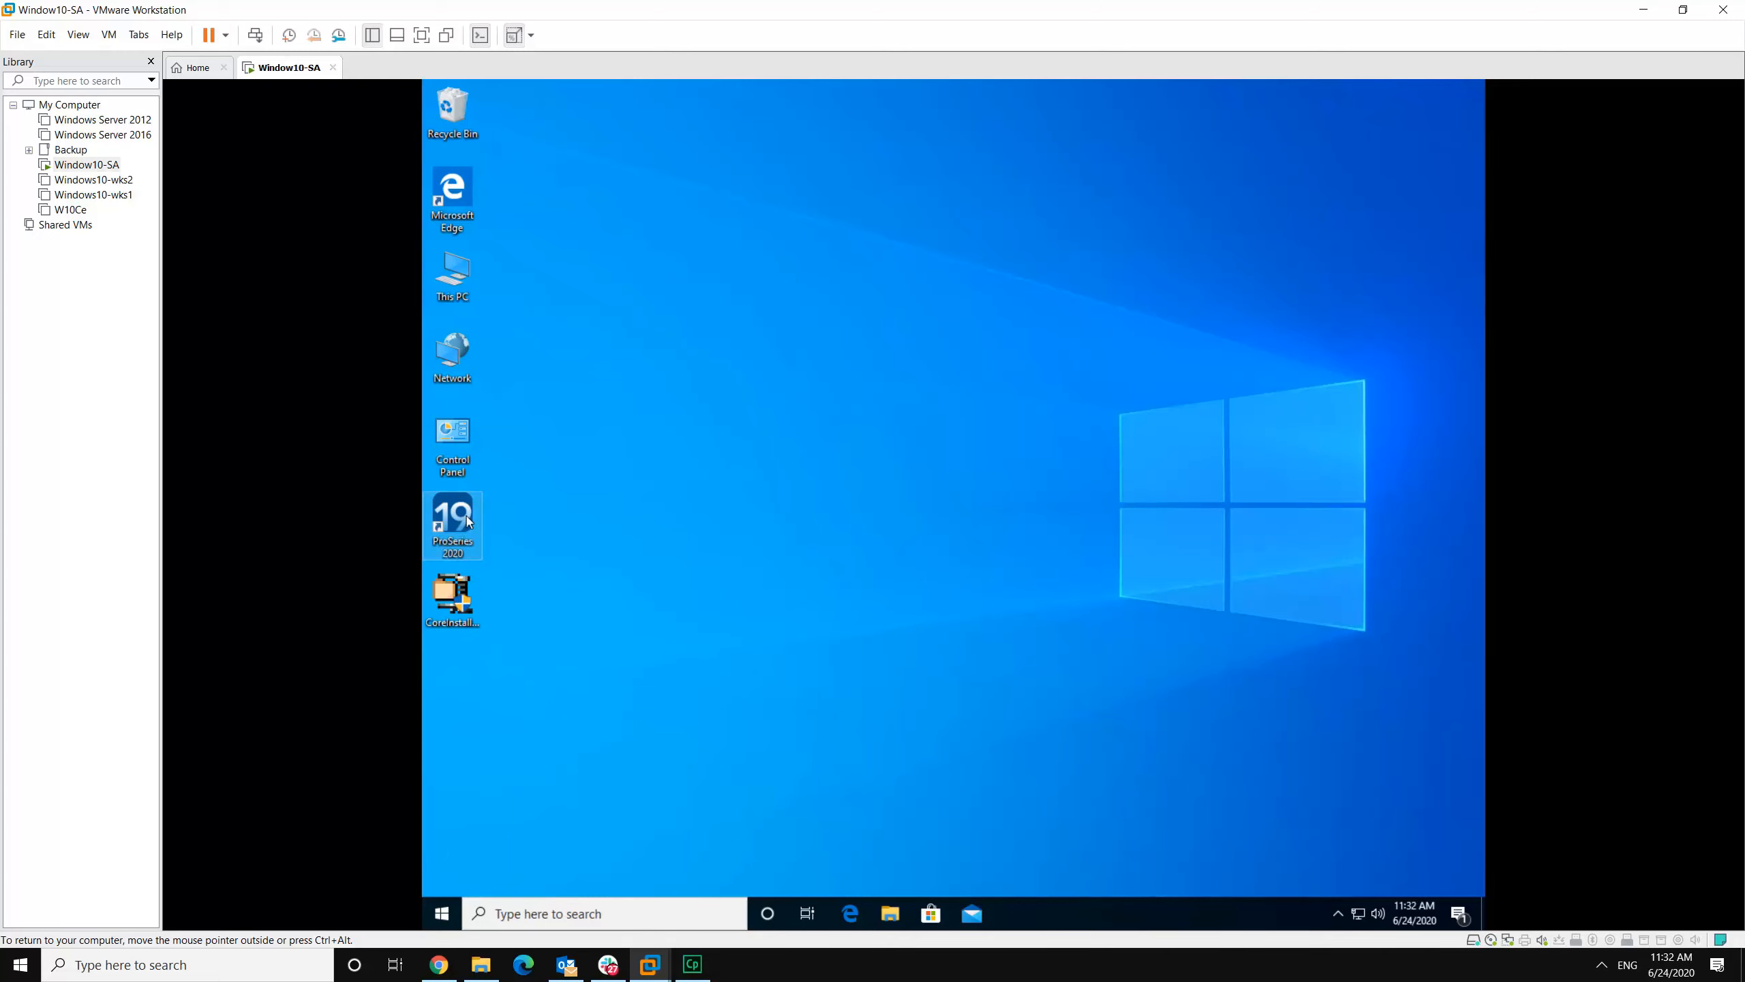
mouse_move(853, 430)
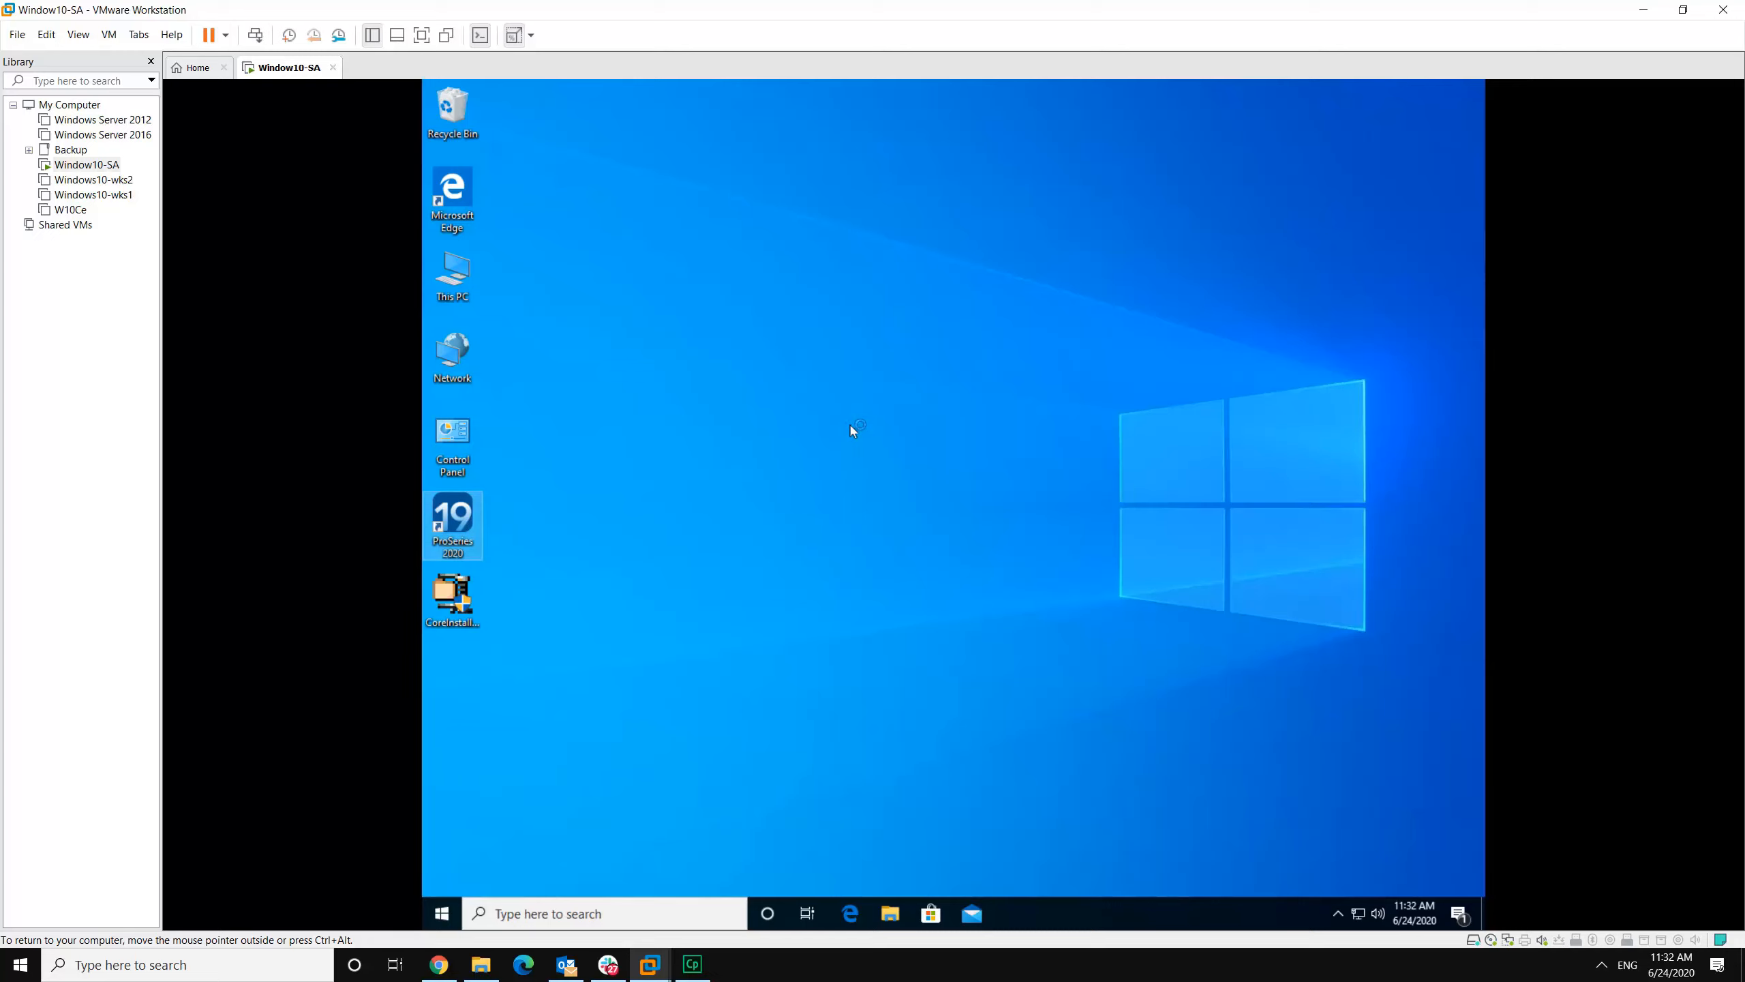
mouse_move(842, 461)
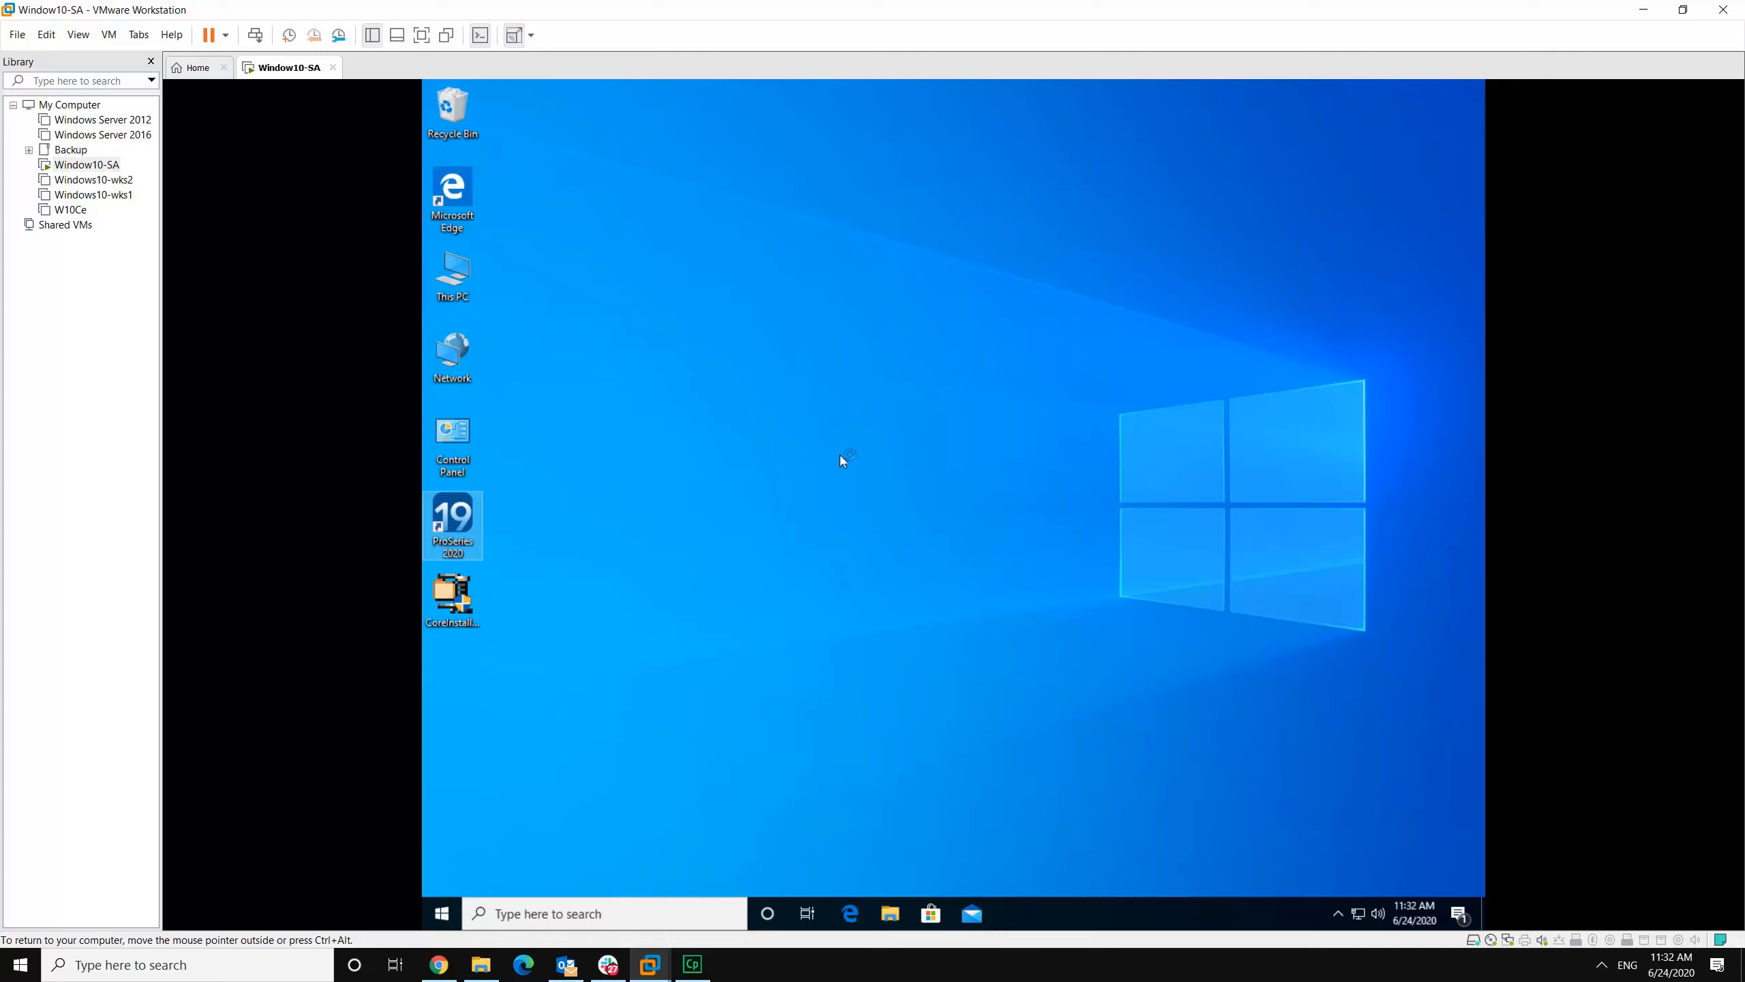
mouse_move(818, 483)
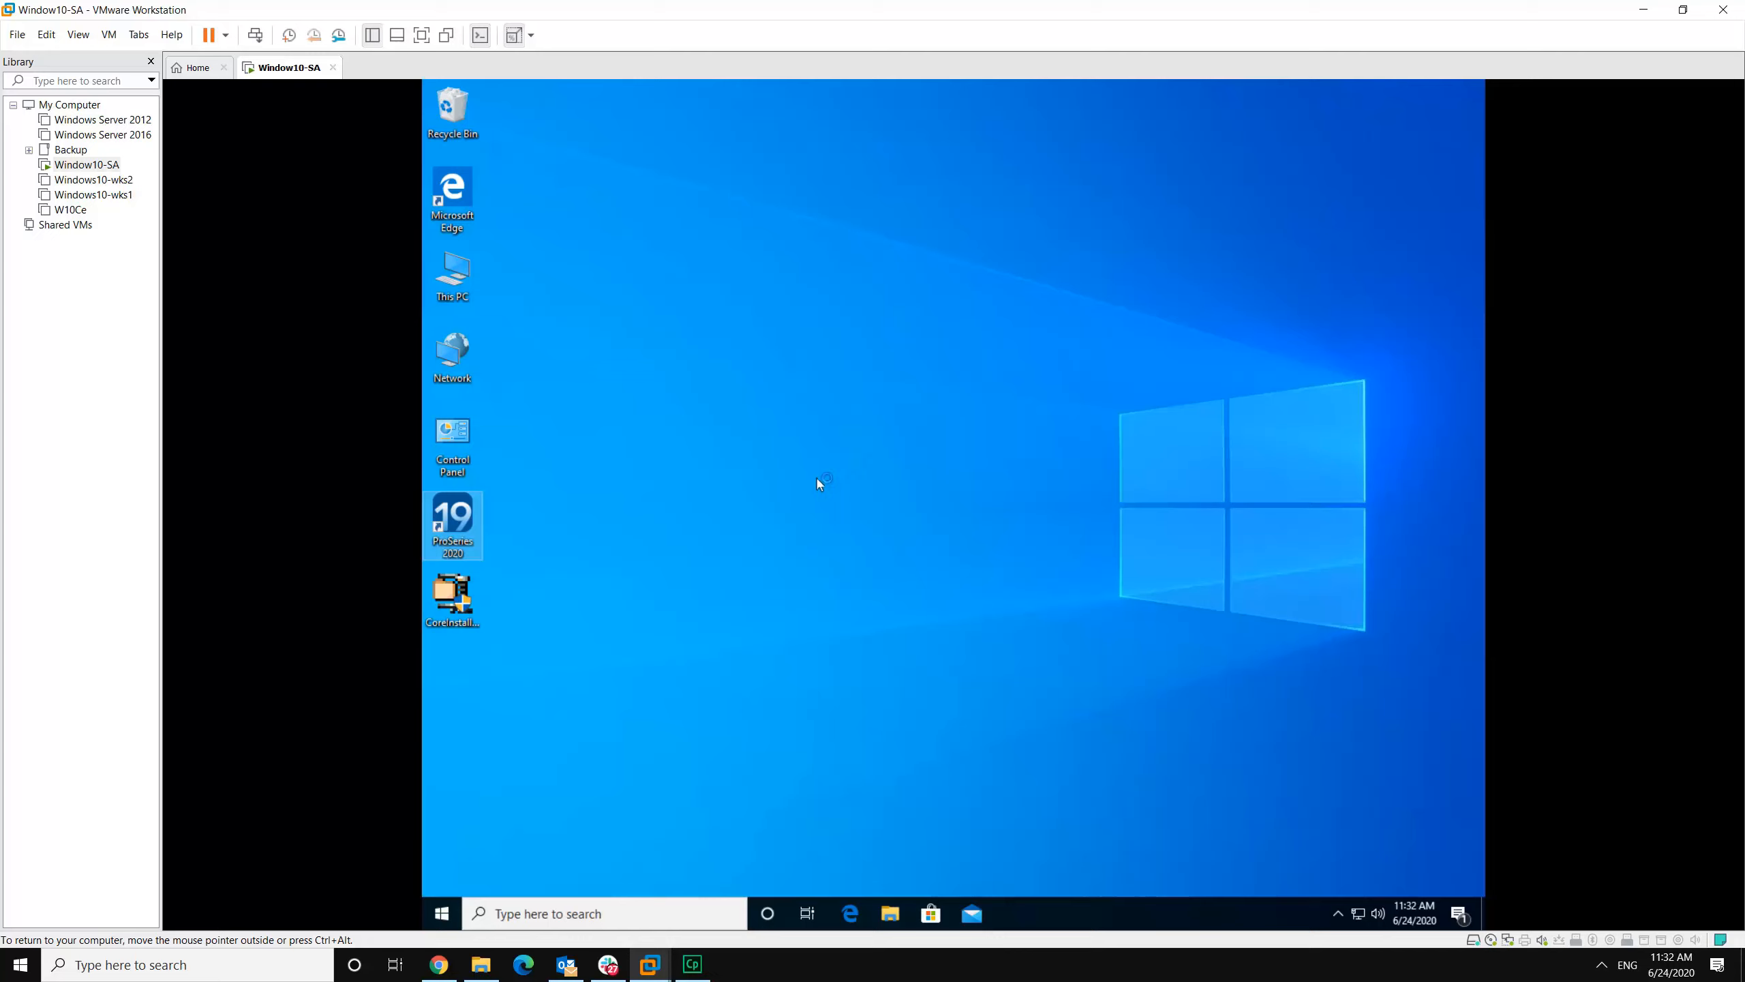
mouse_move(827, 476)
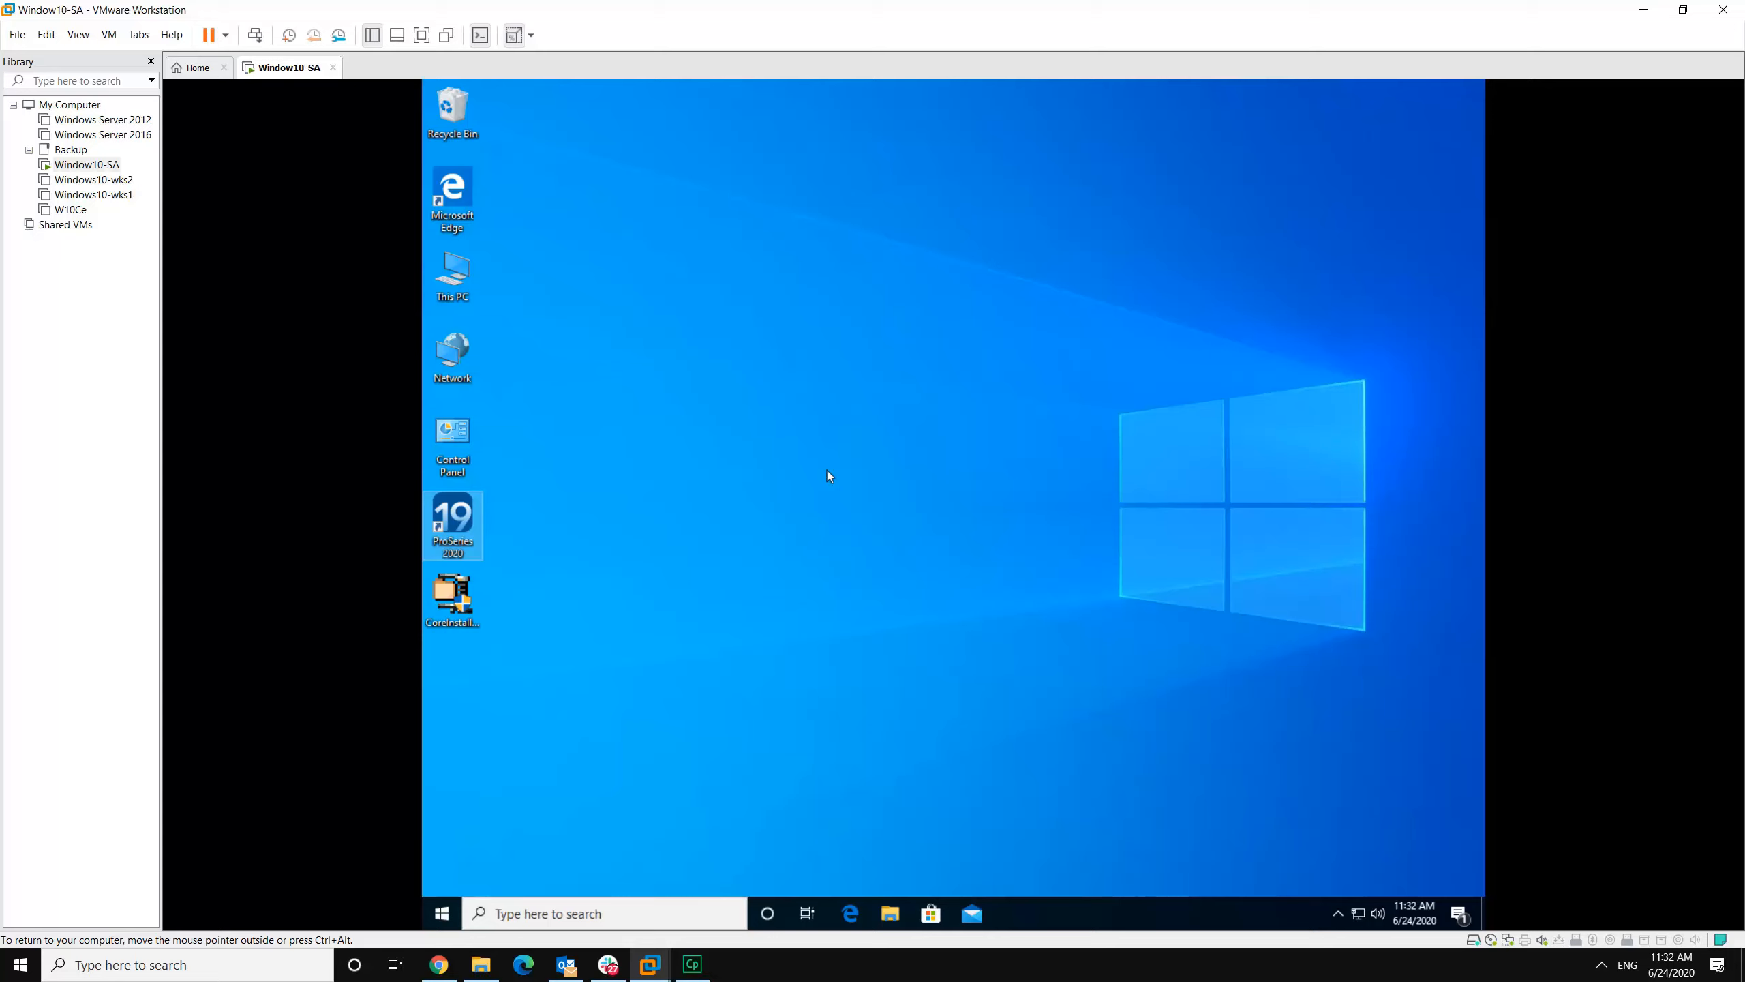
mouse_move(821, 493)
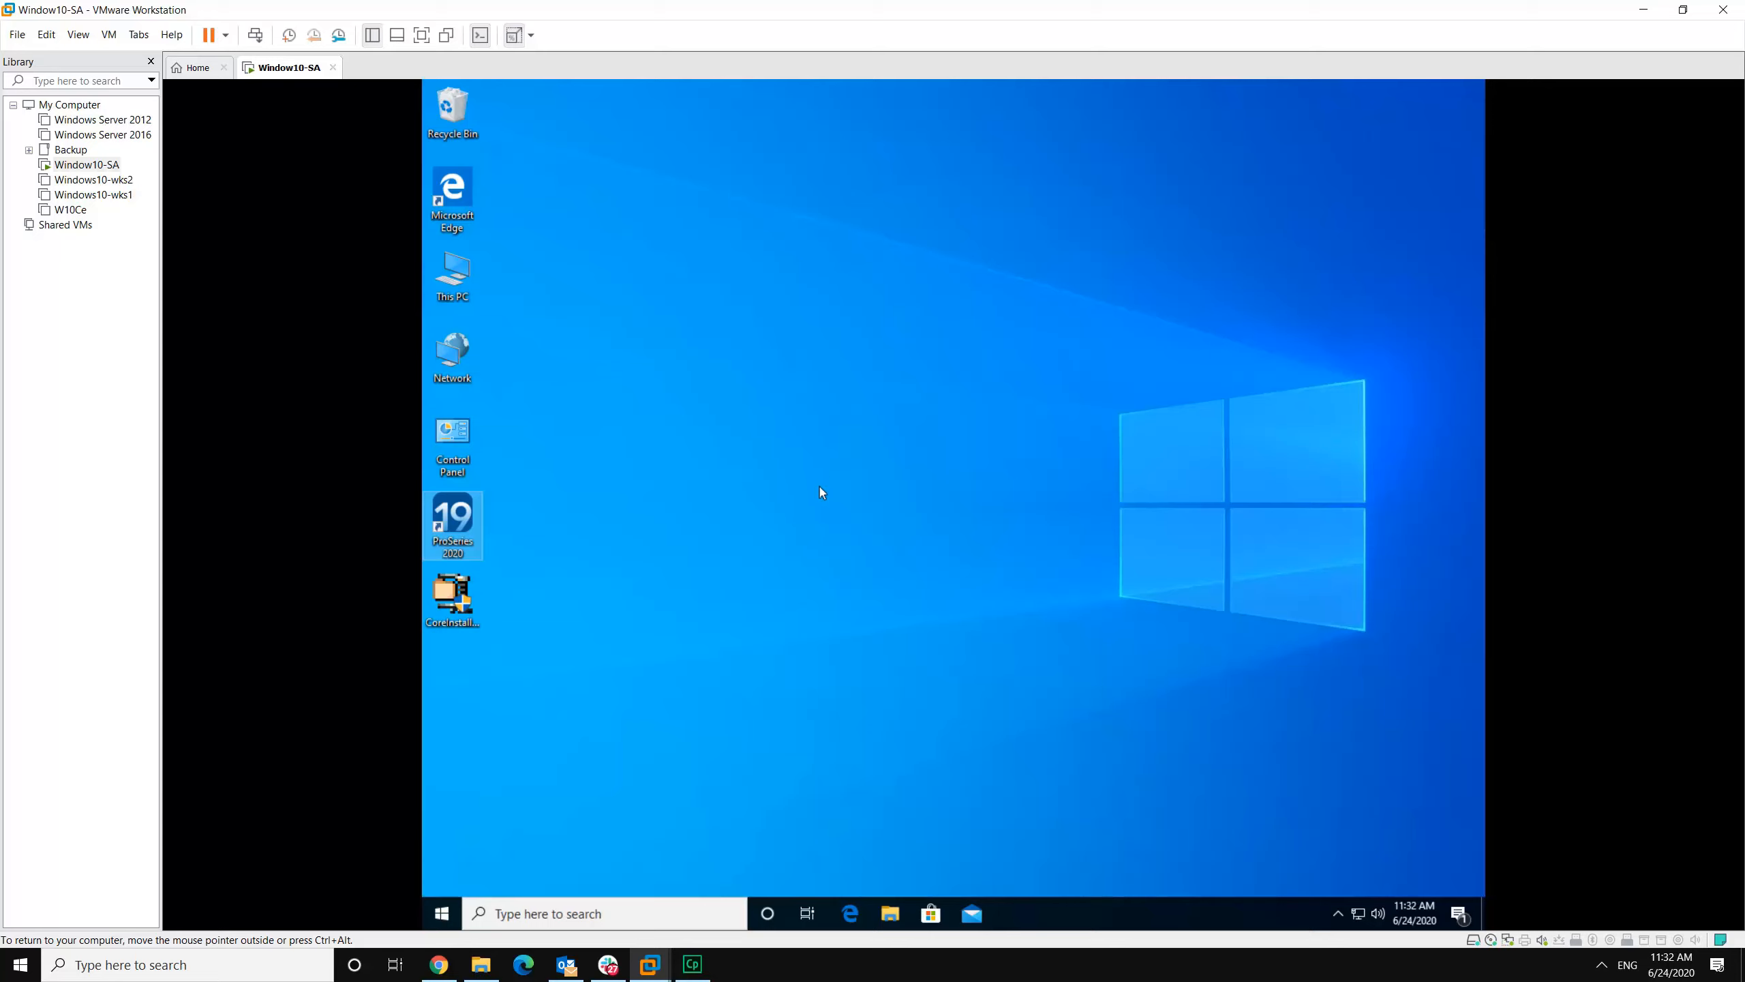
mouse_move(732, 513)
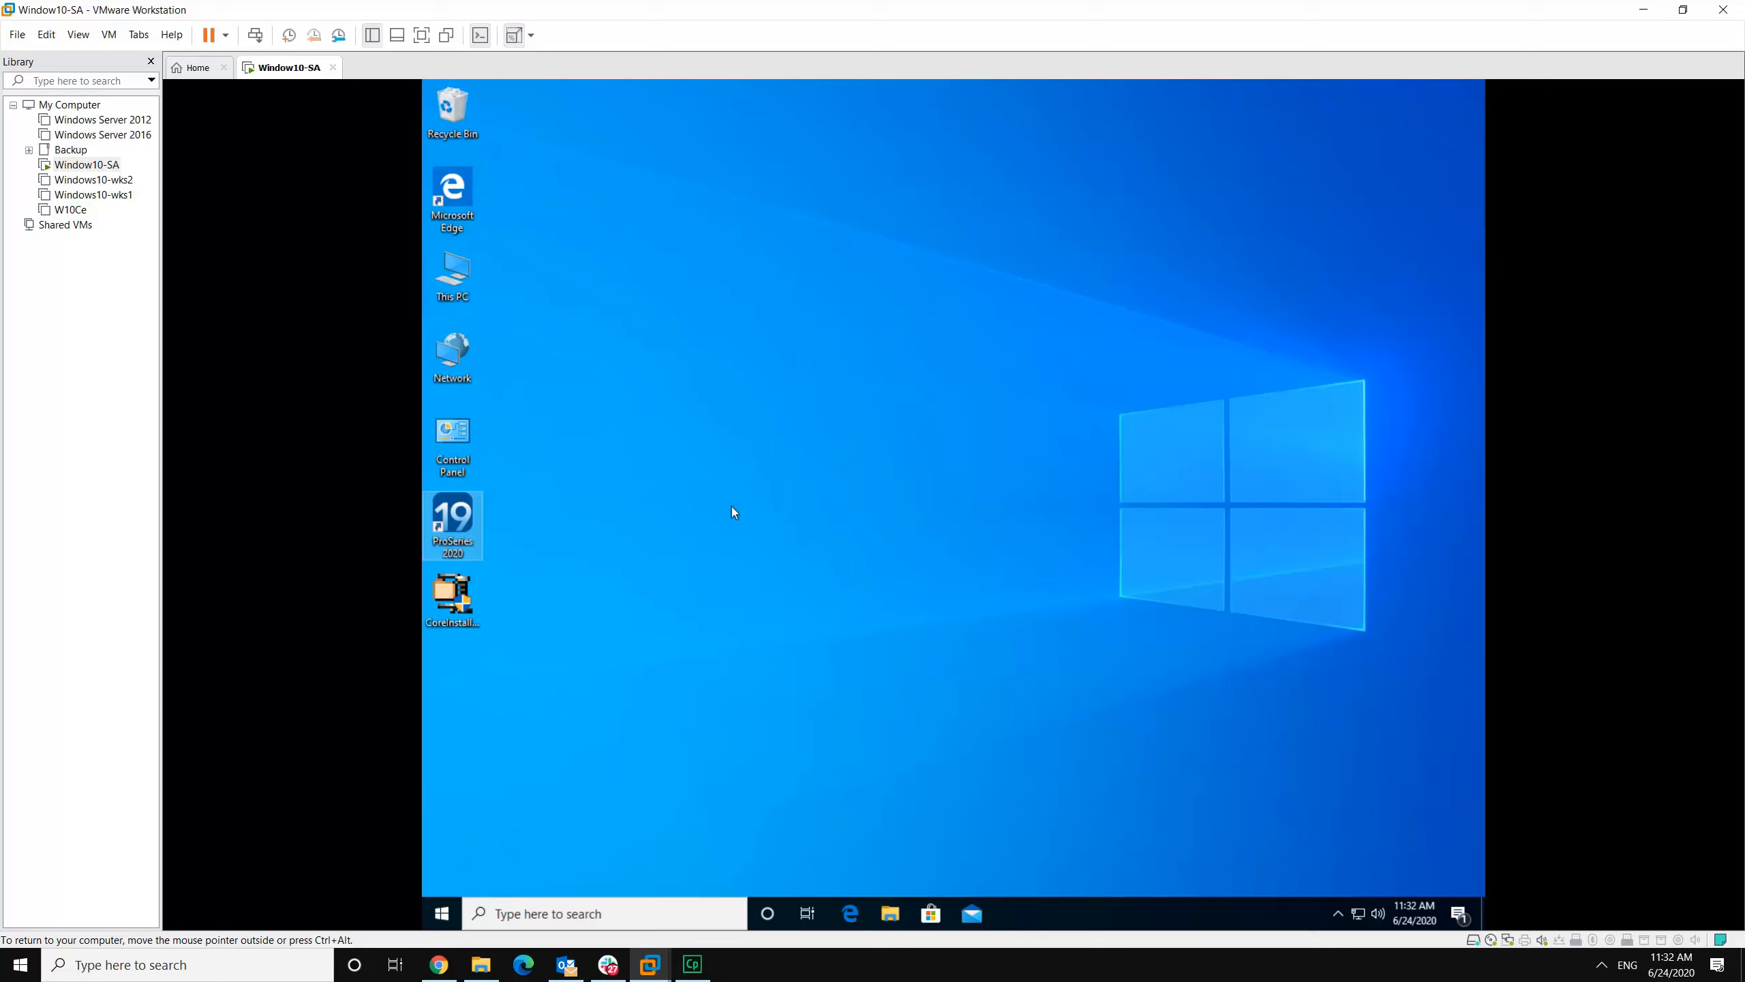
mouse_move(451, 523)
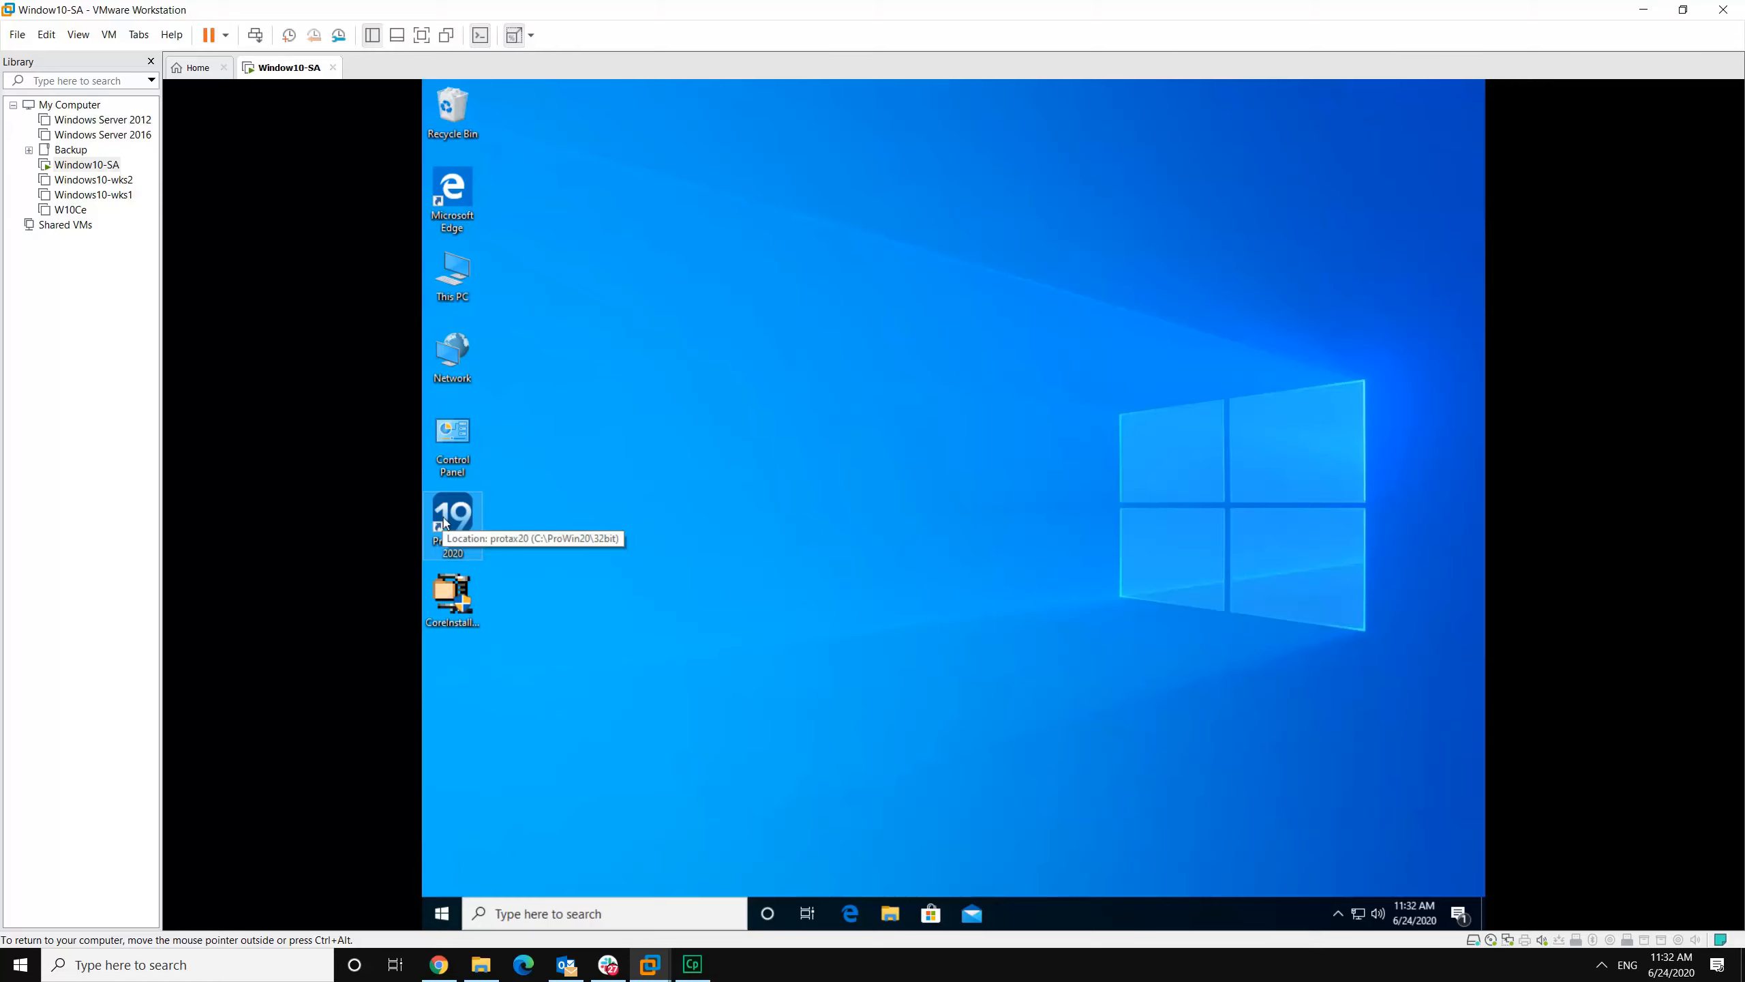
mouse_move(1046, 918)
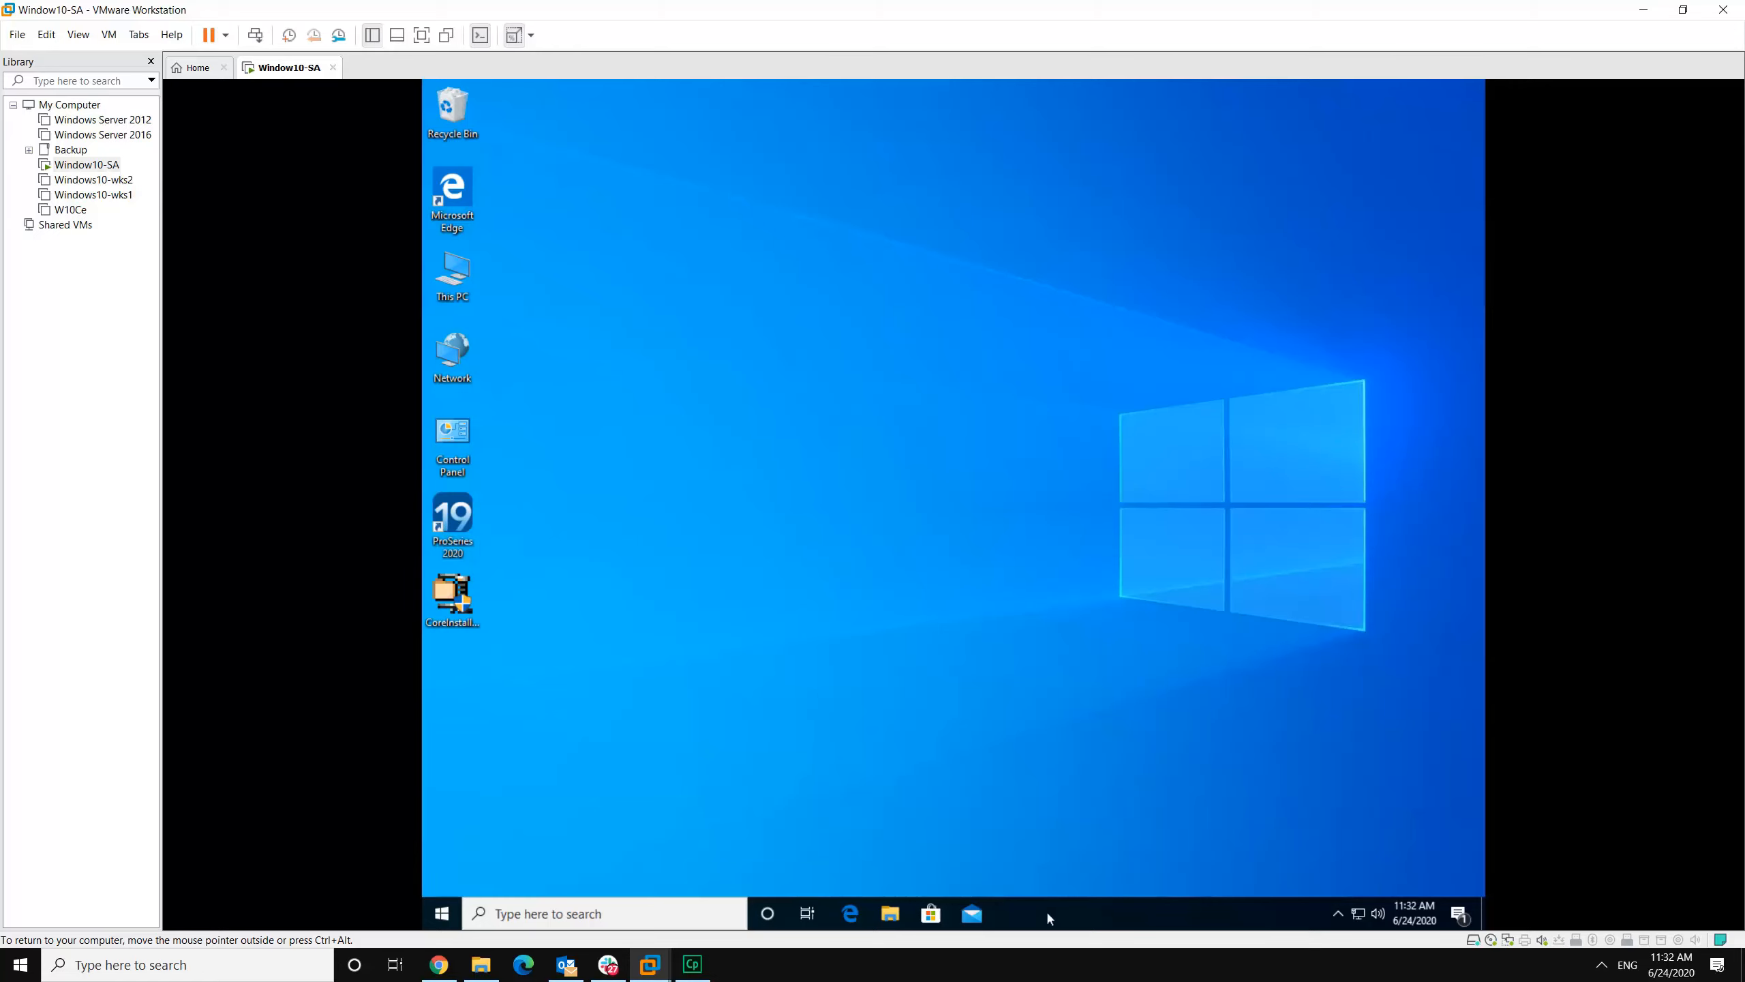
mouse_move(1106, 833)
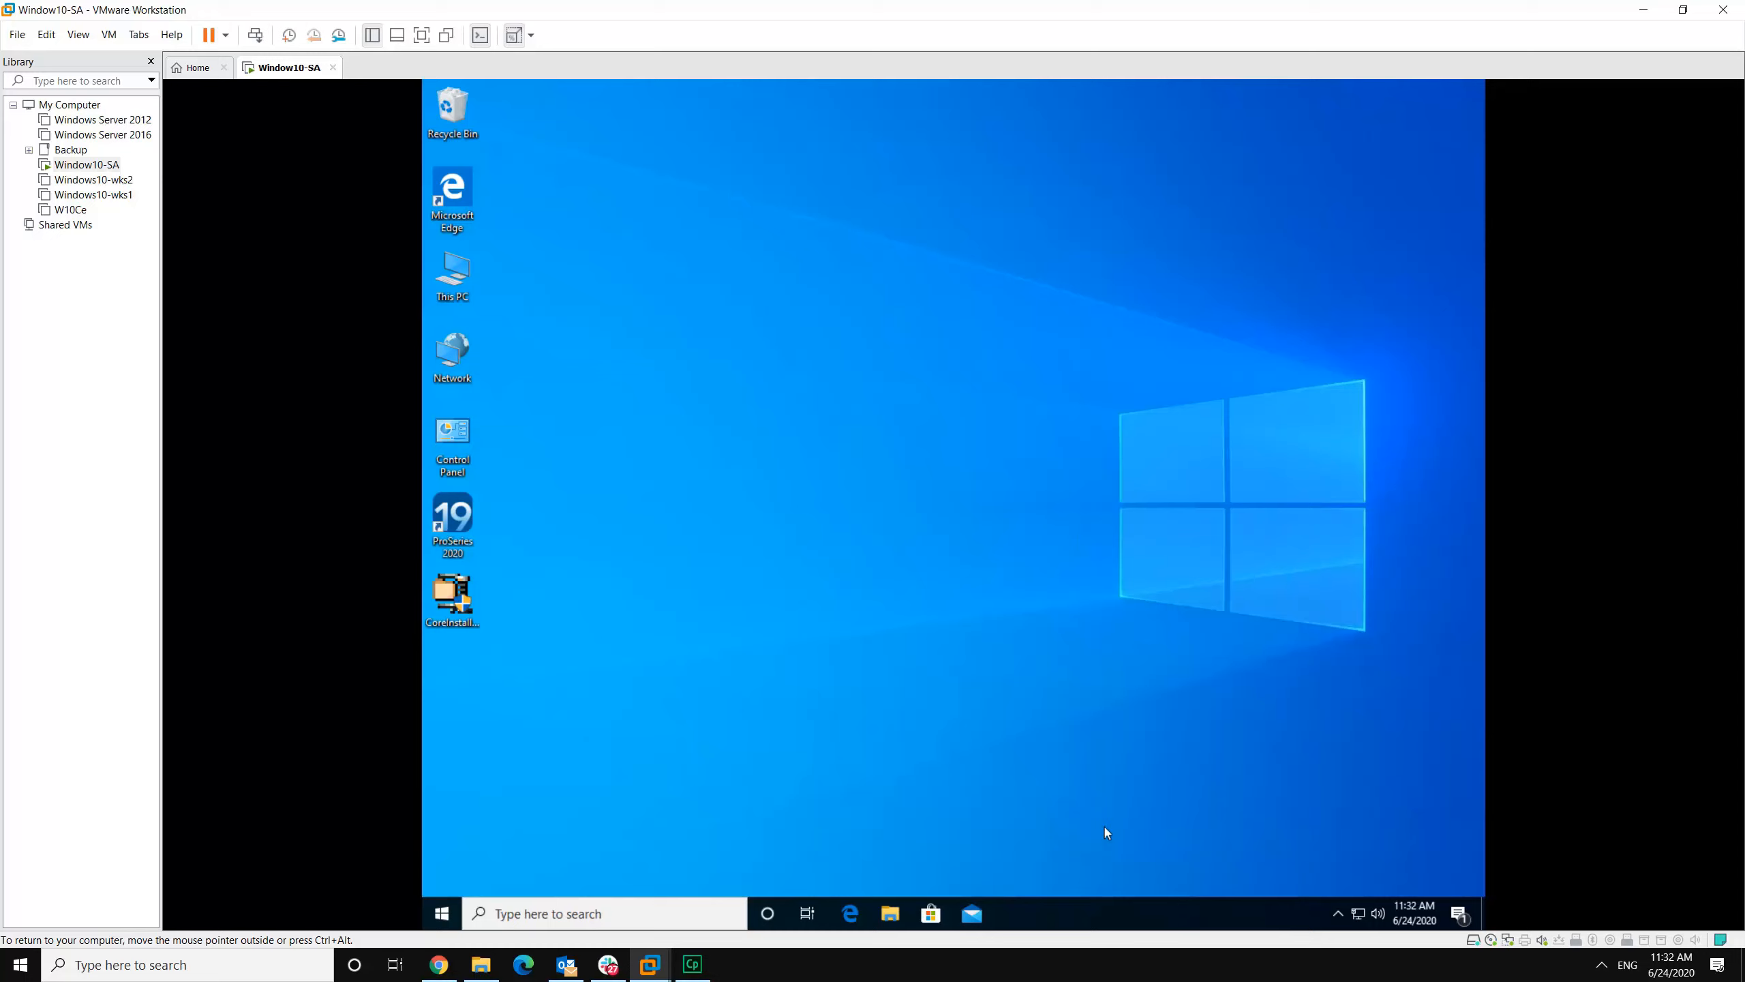
mouse_move(1027, 511)
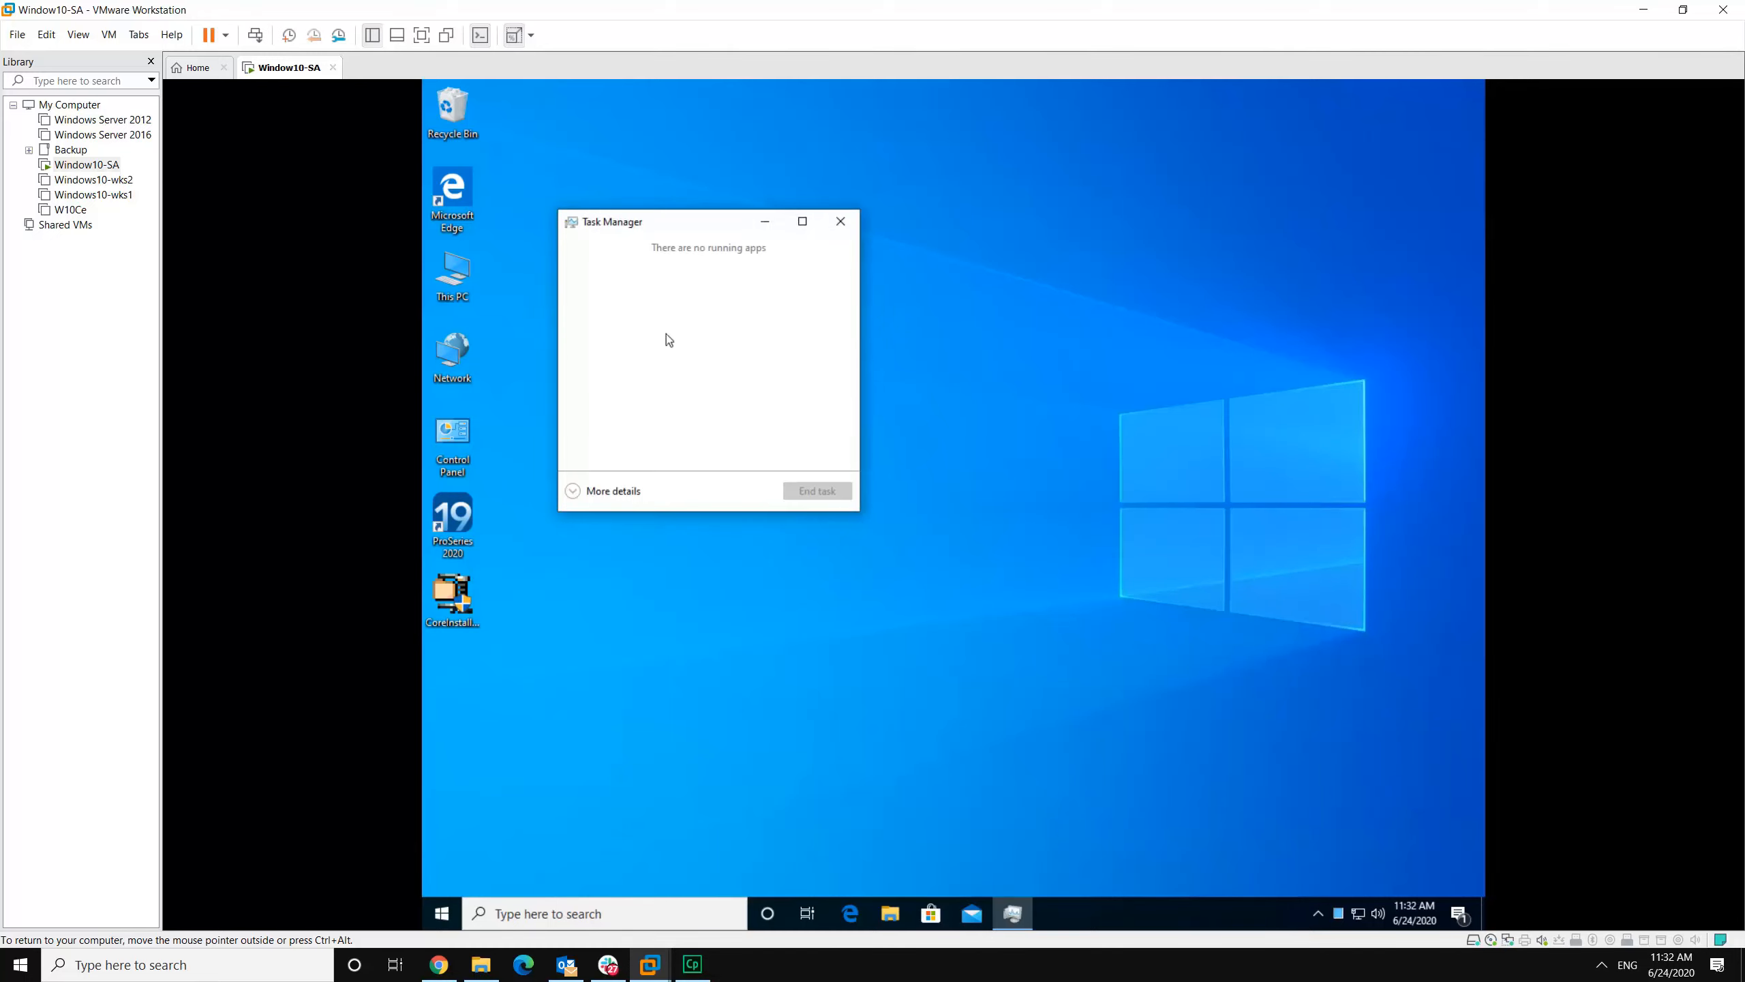
mouse_move(662, 358)
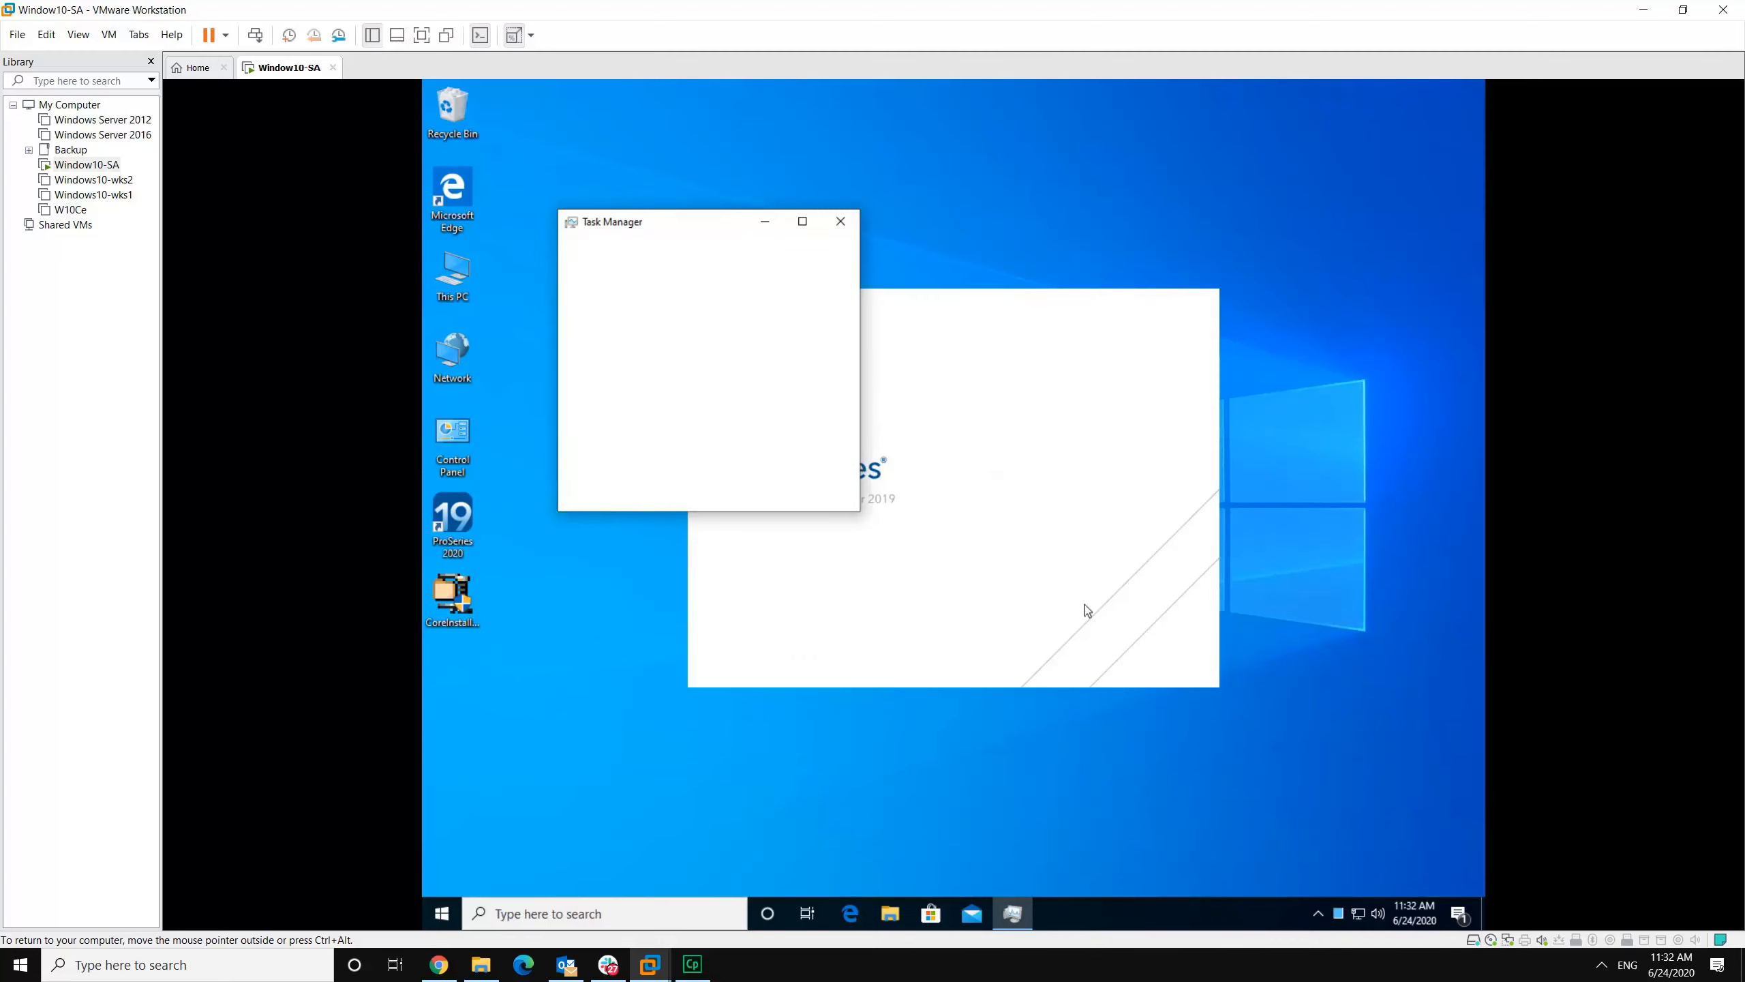
mouse_move(849, 234)
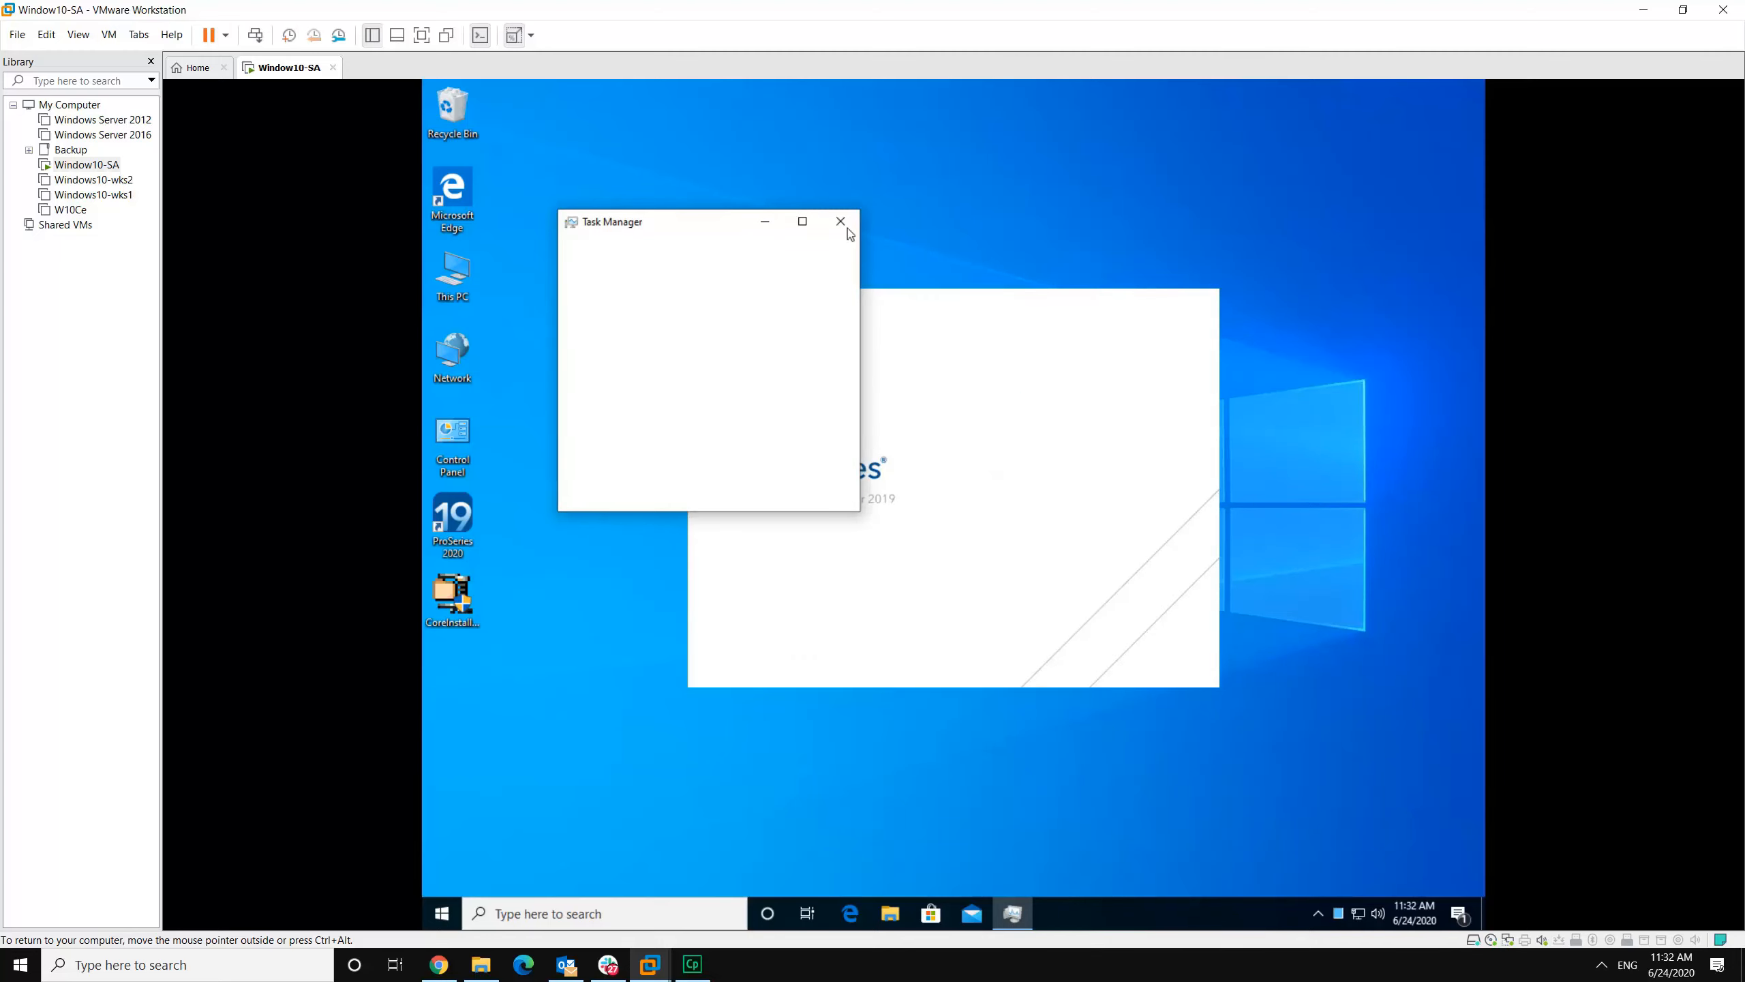
mouse_move(999, 827)
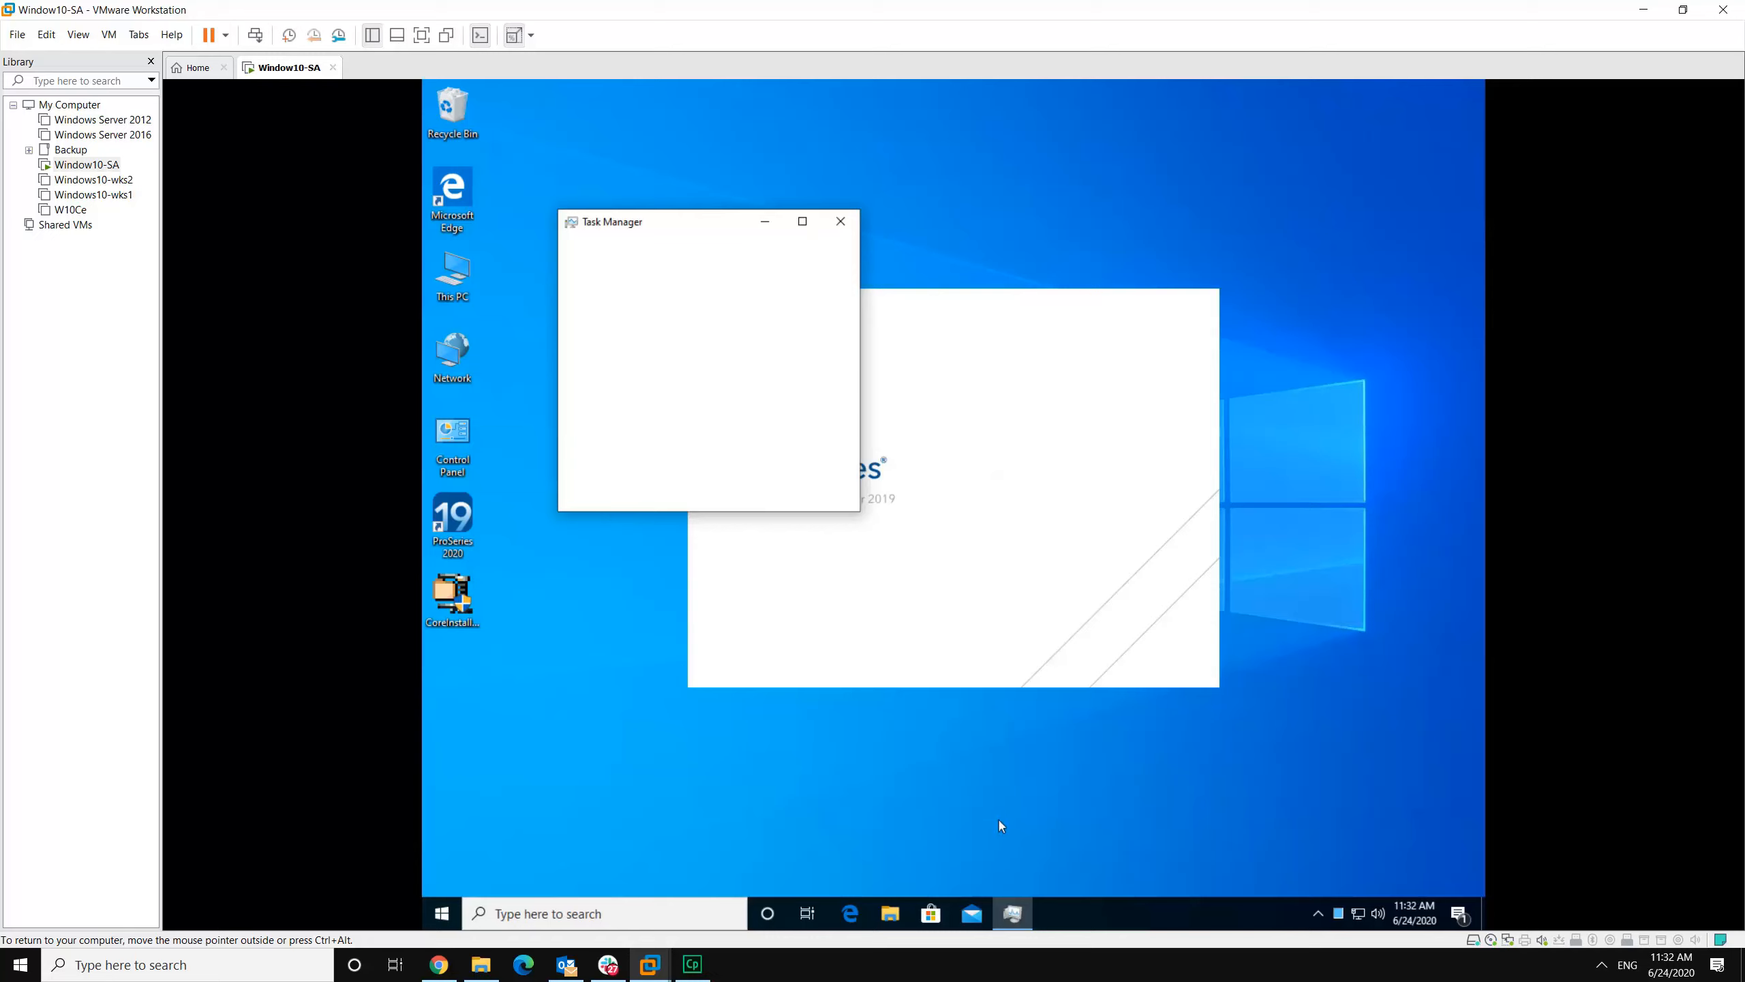
mouse_move(890, 801)
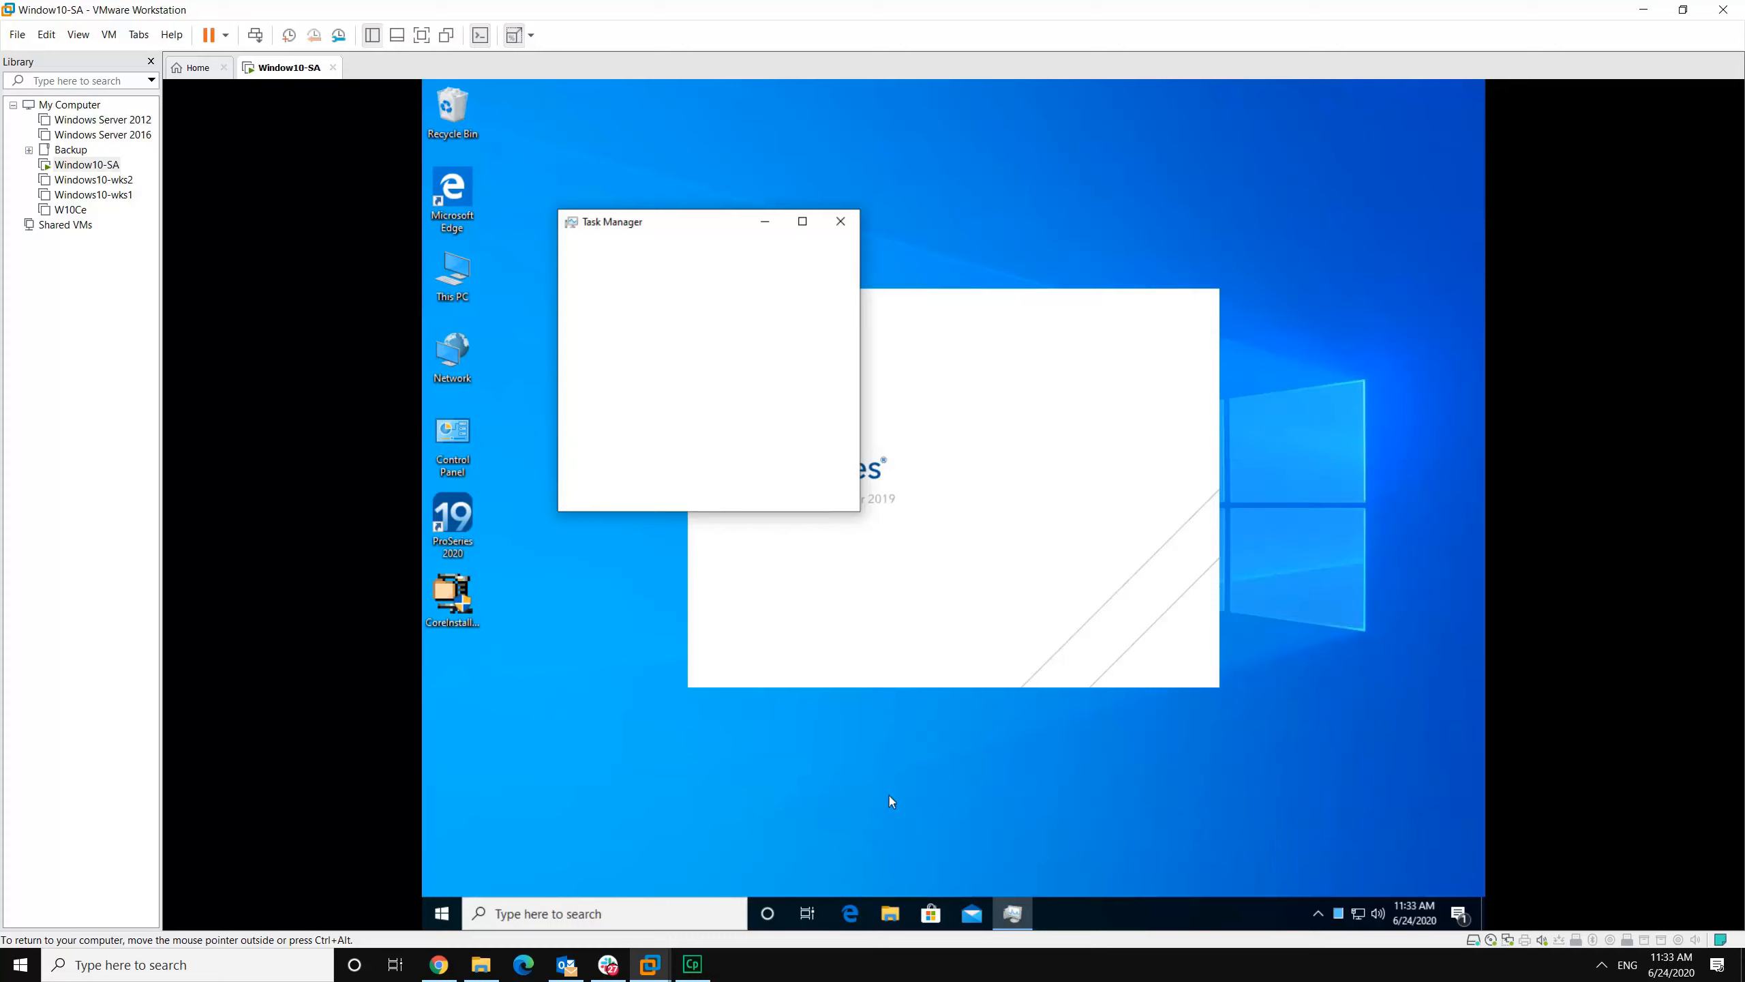
Step: Close Task Manager, leaving the ProSeries splash screen on the desktop
left_click(840, 221)
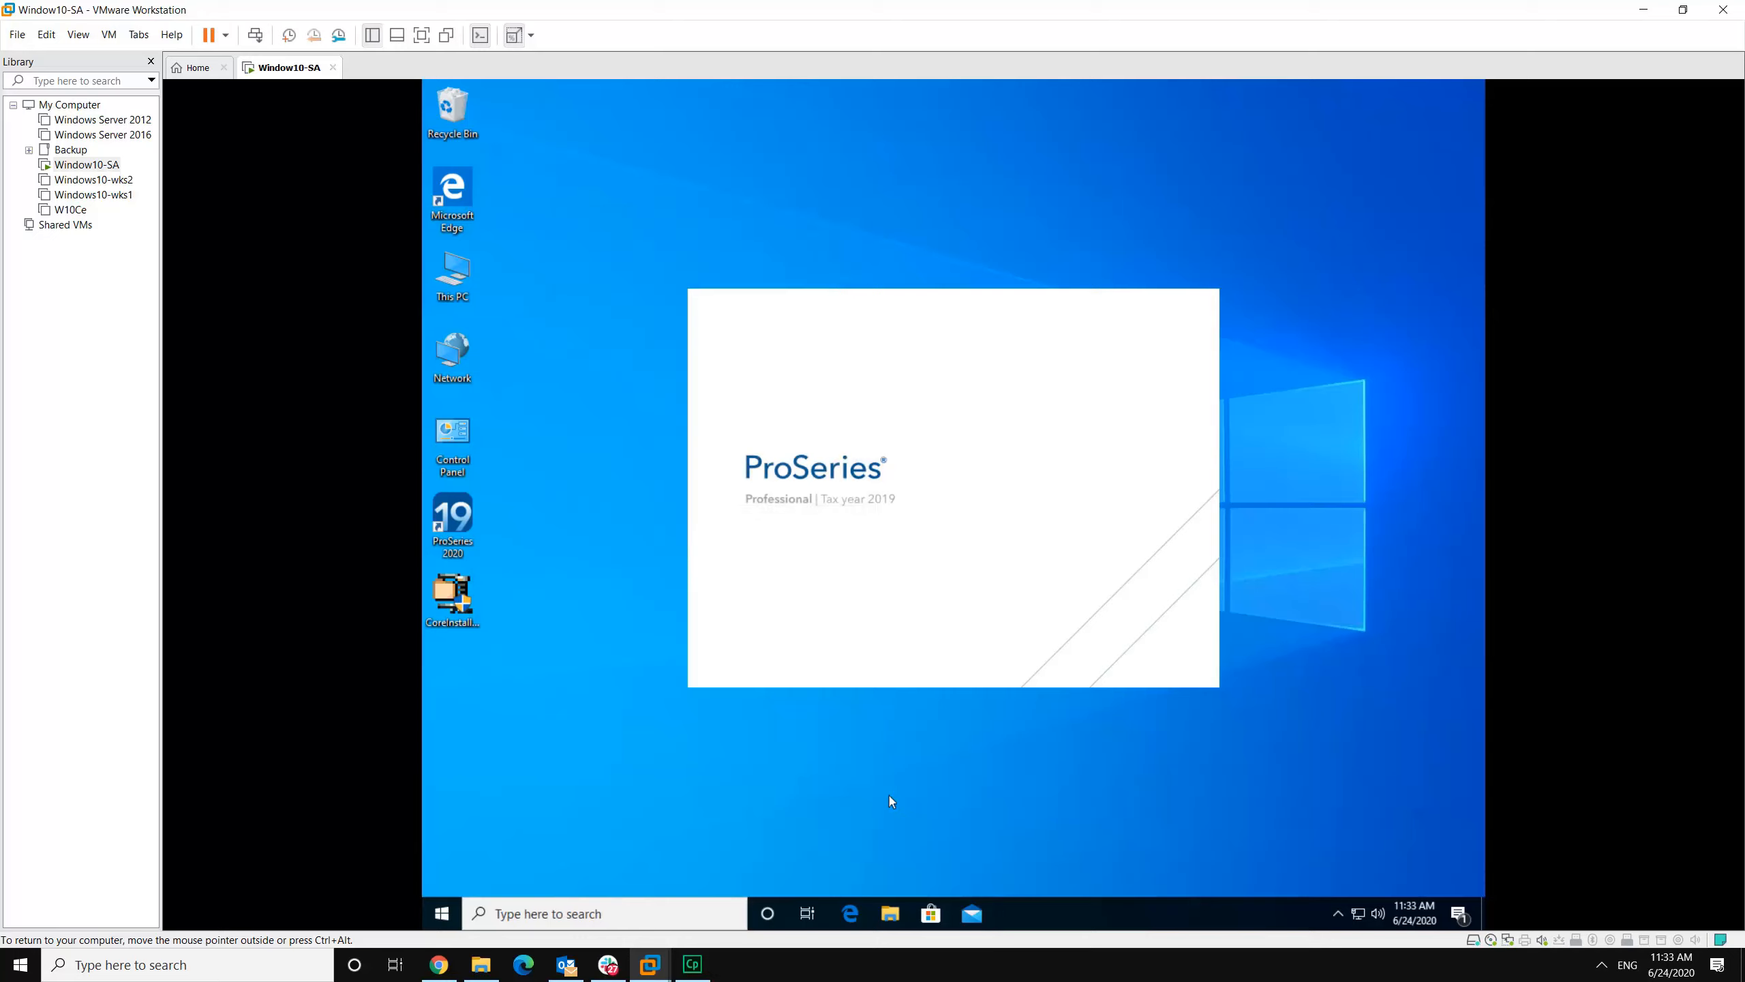